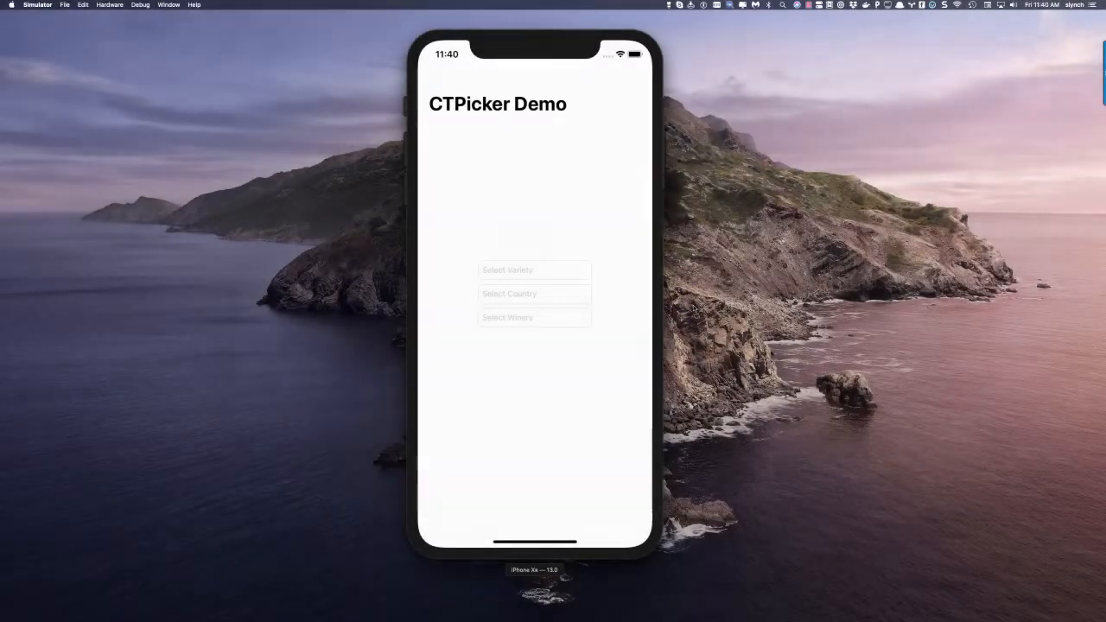
Step: Pick Homemade Hootch as the grape variety and Germany as the country
click(534, 270)
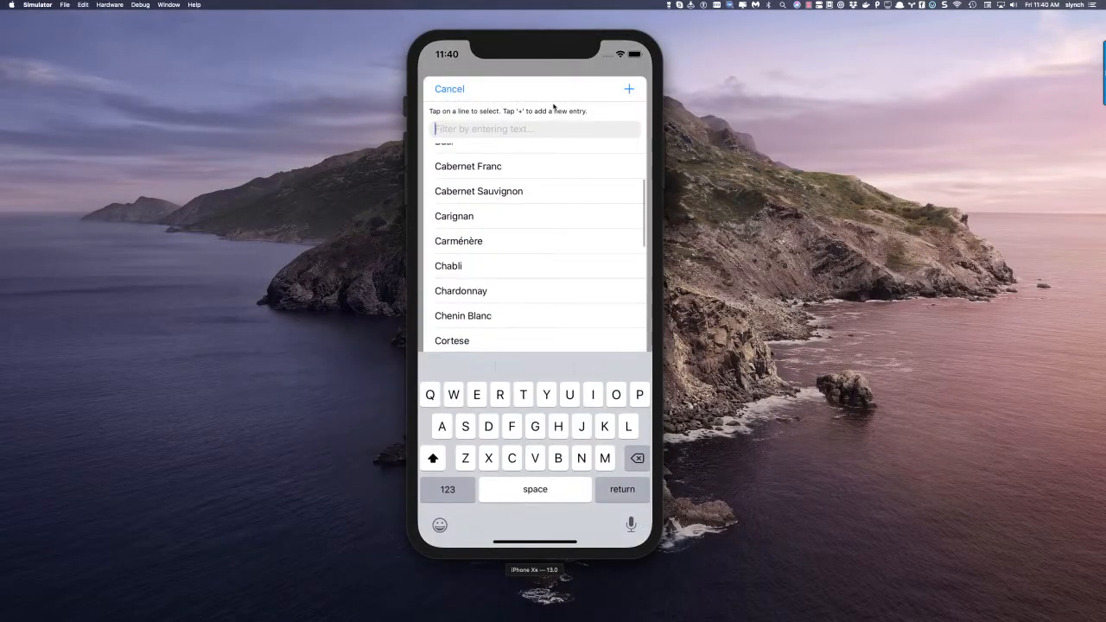
text(Chardonnay)
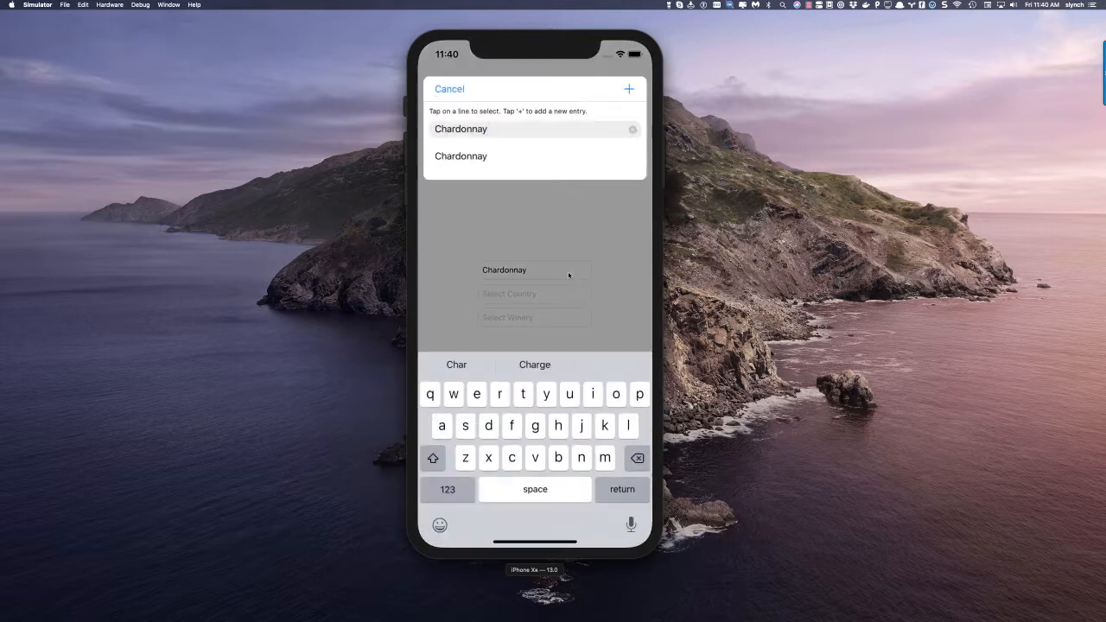
text(Homem)
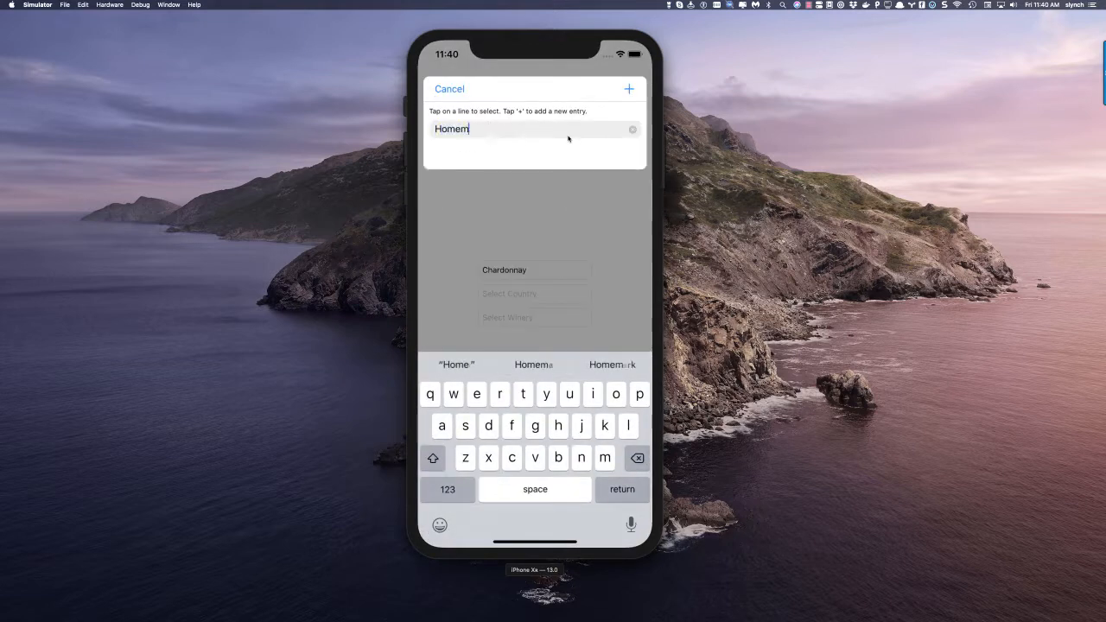
text(ade Hootch)
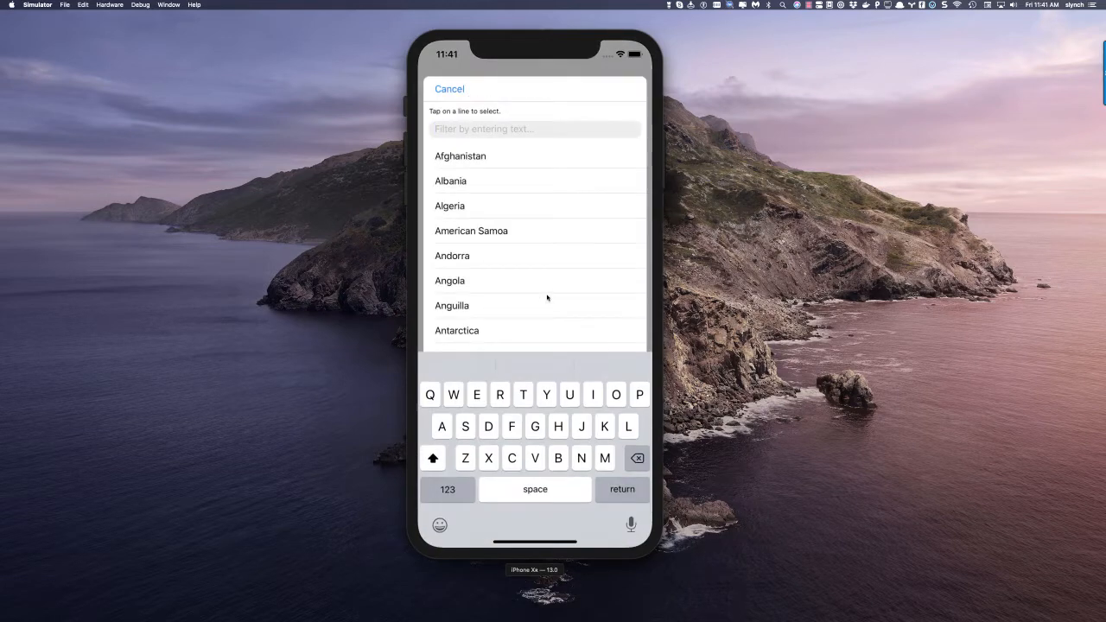
text(Ger)
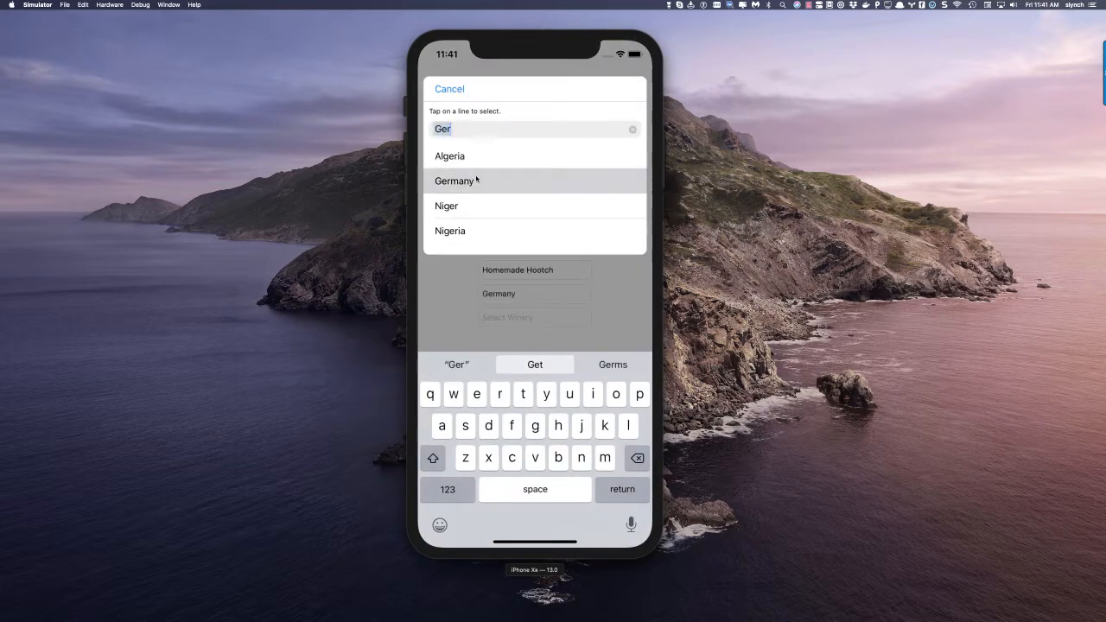
click(454, 181)
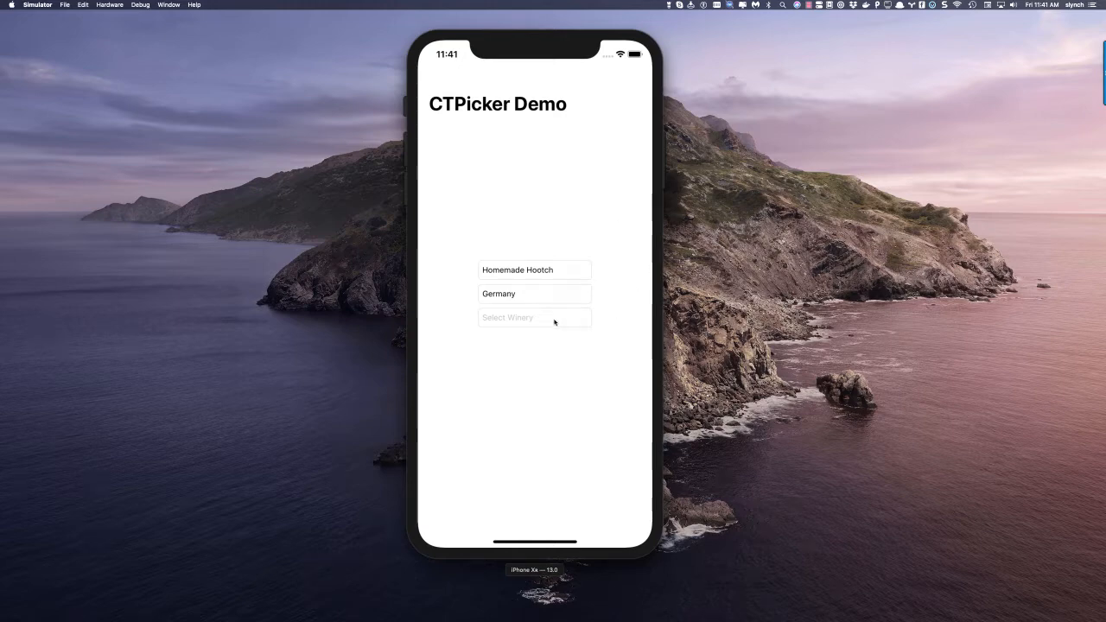
Step: Add Cedar Creek as a new winery, then reopen the grape variety picker
click(534, 318)
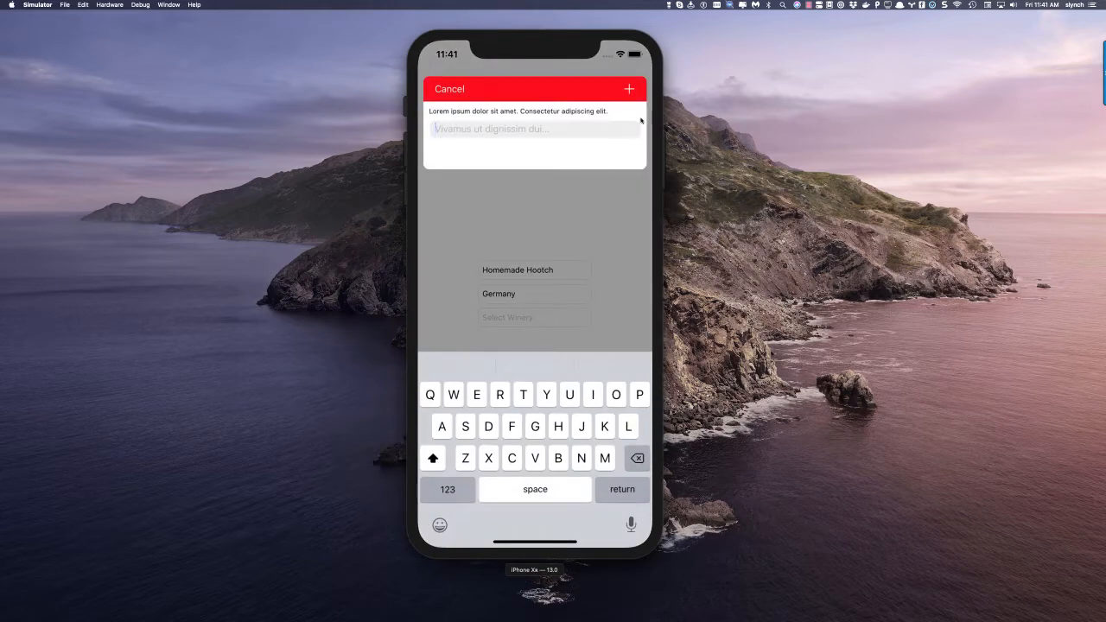
click(629, 89)
text(Cedar Creek)
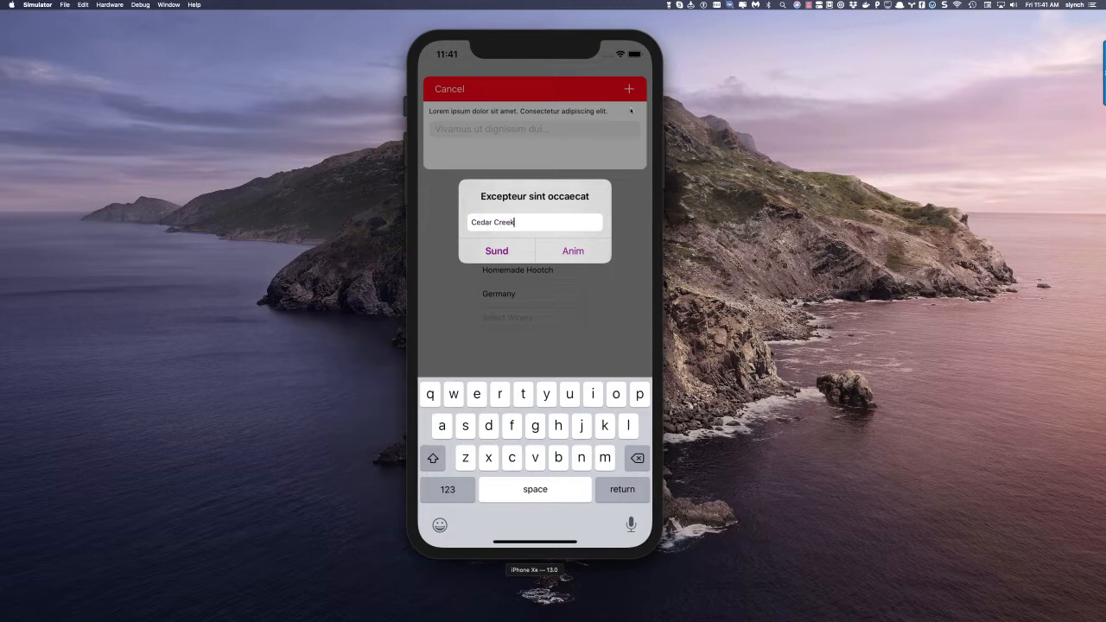
click(496, 251)
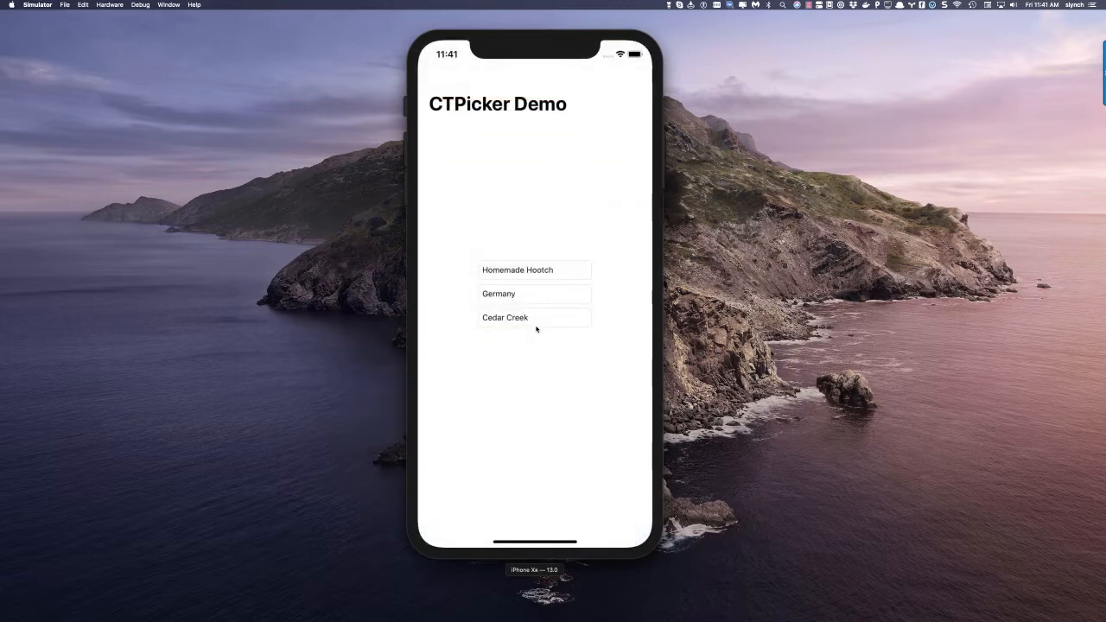
click(517, 270)
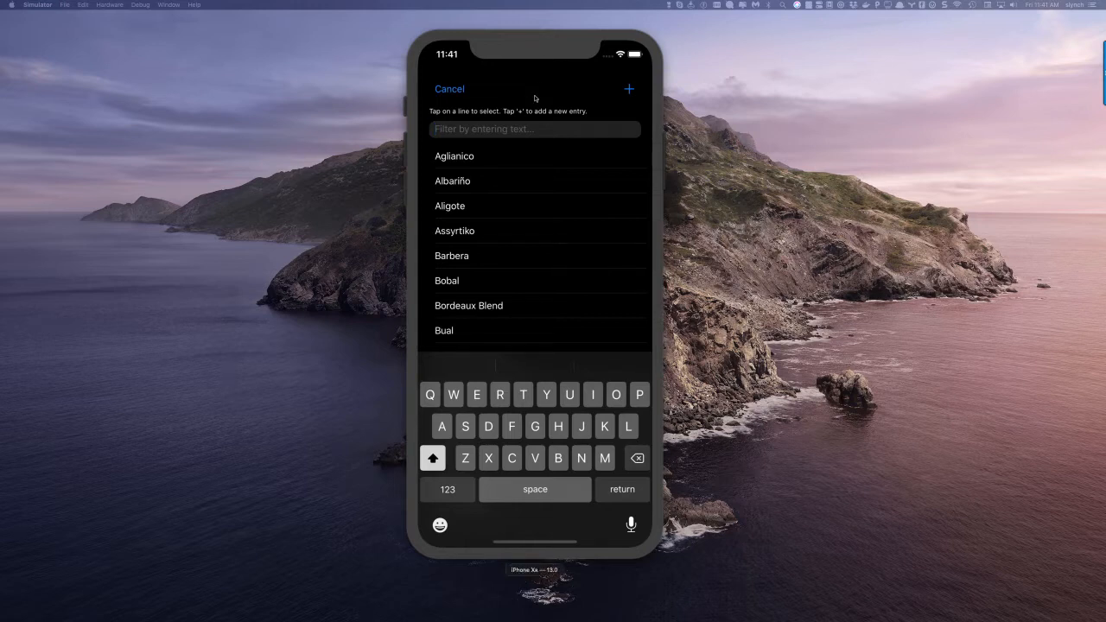
text(C)
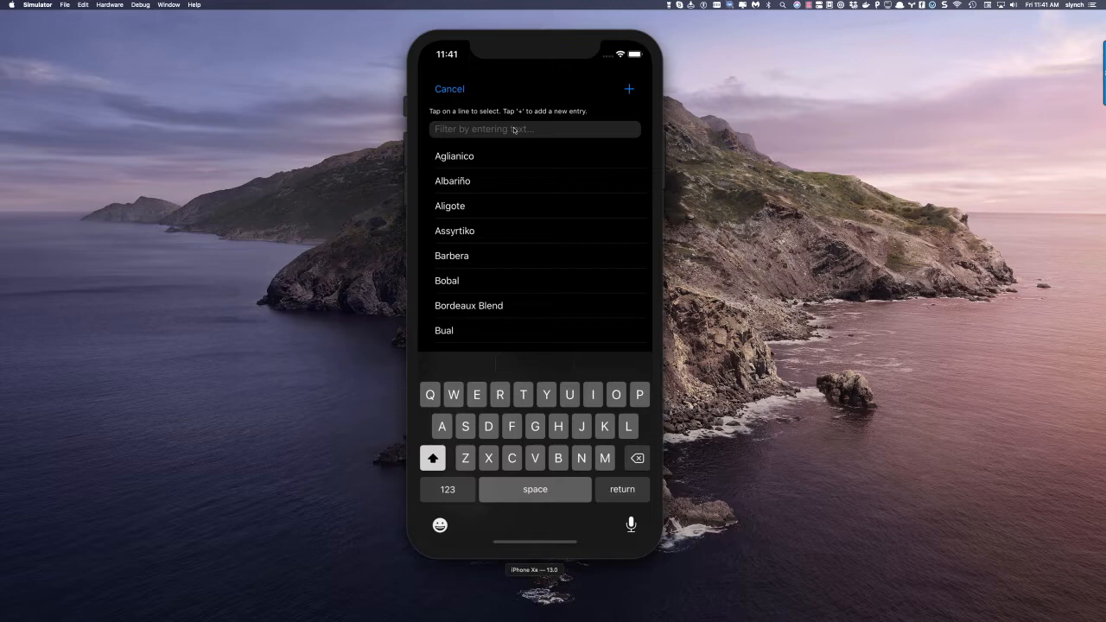
click(629, 89)
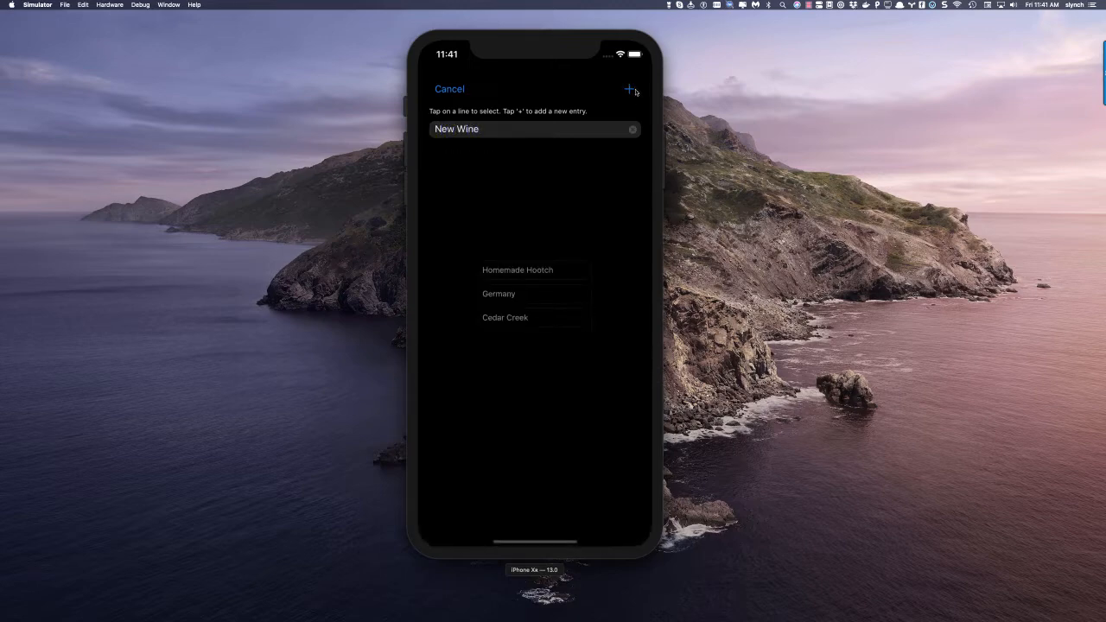
click(629, 89)
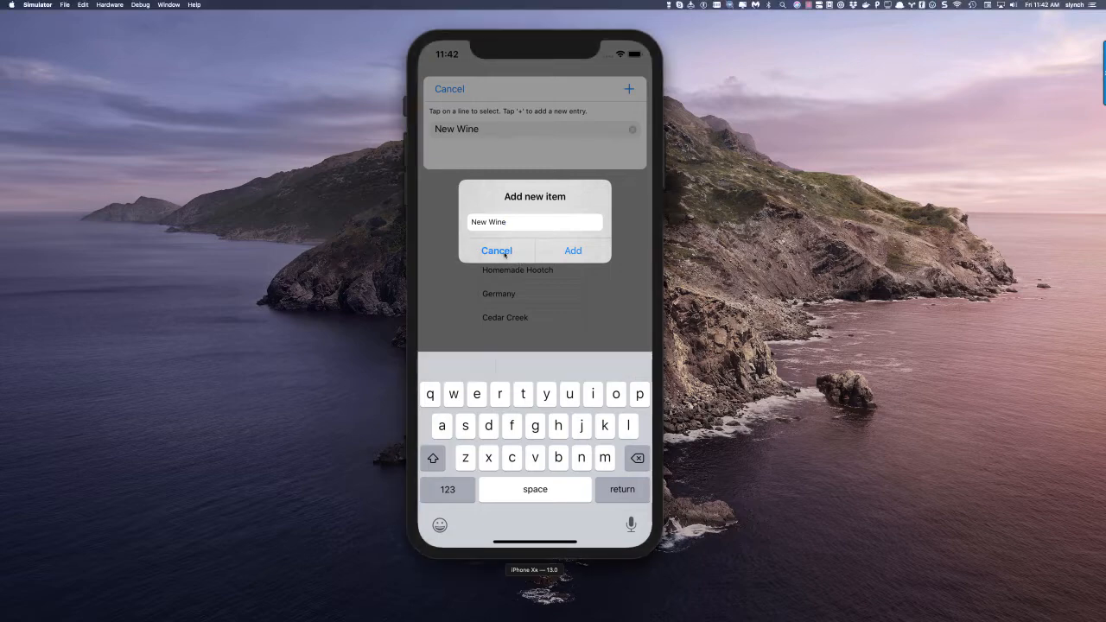
click(497, 251)
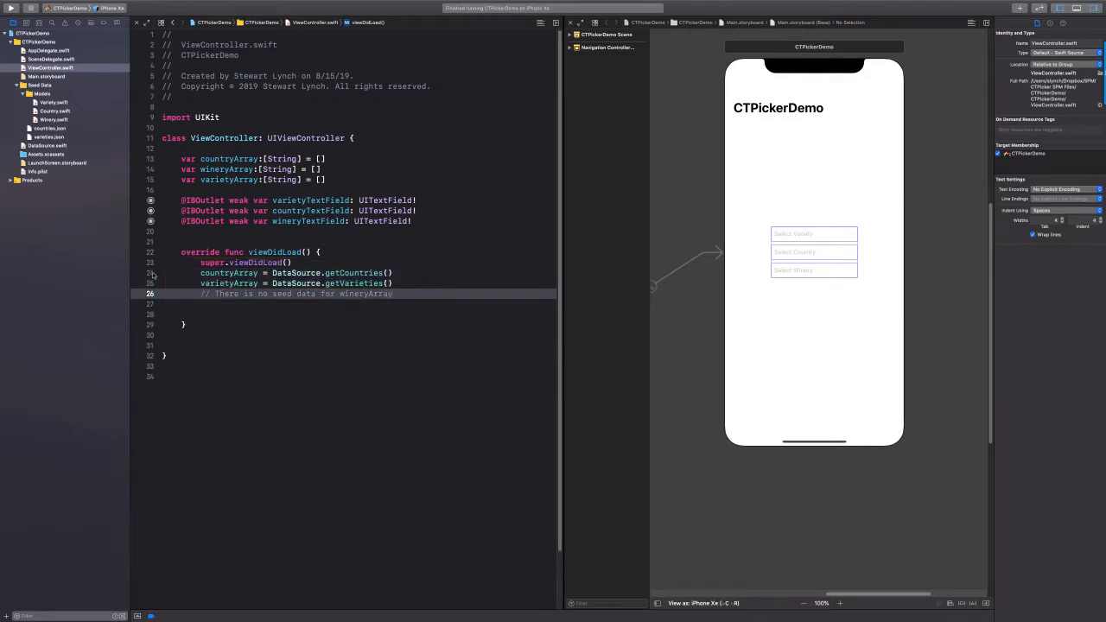
click(48, 145)
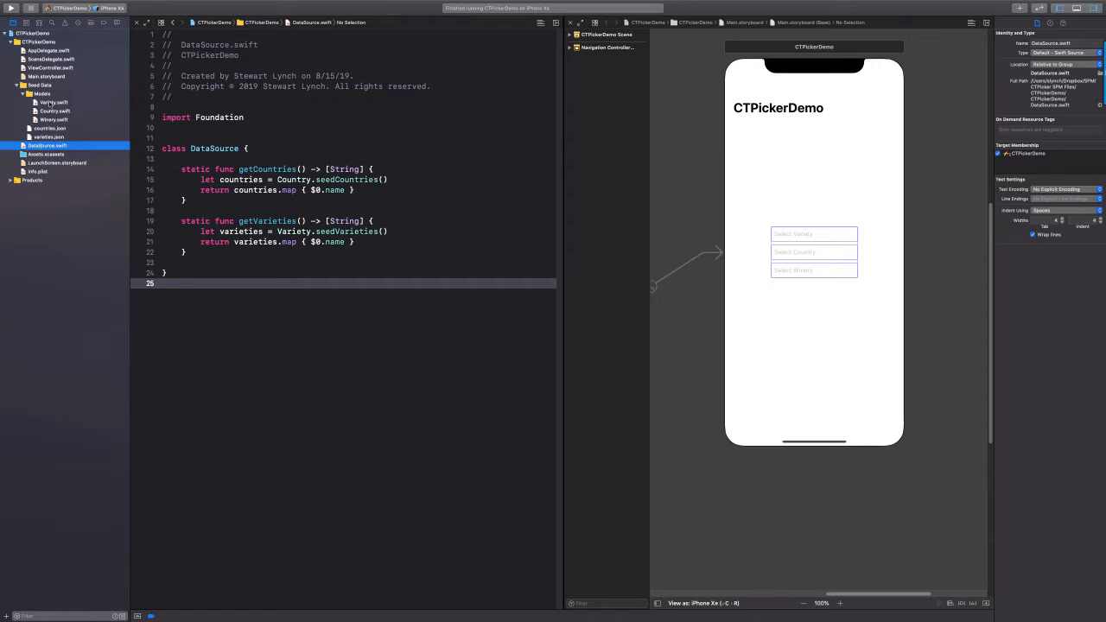
click(54, 103)
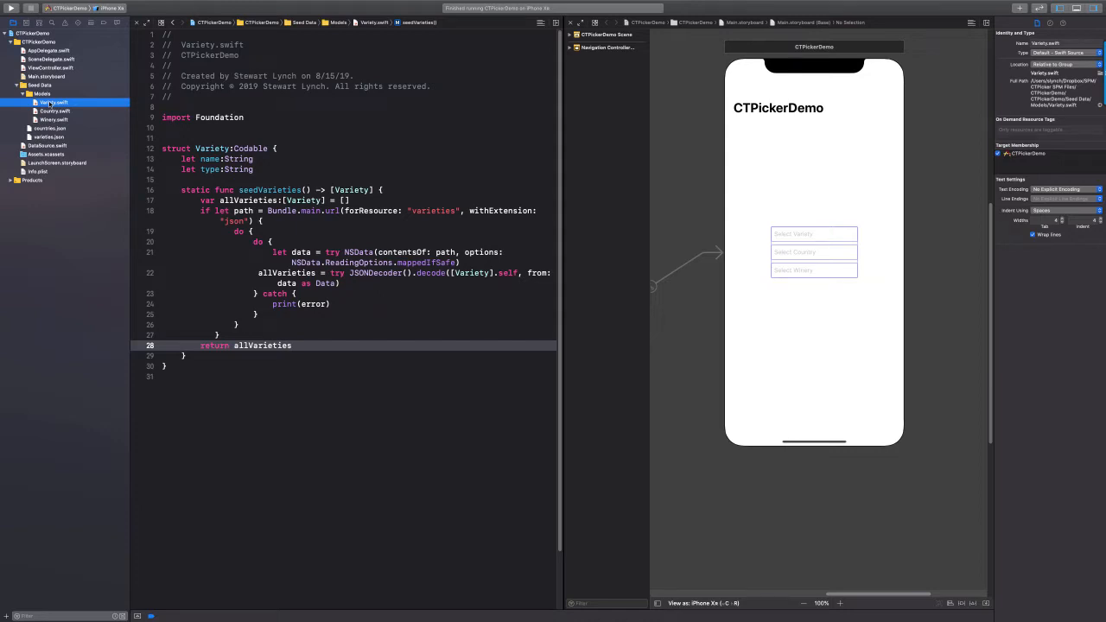
click(51, 67)
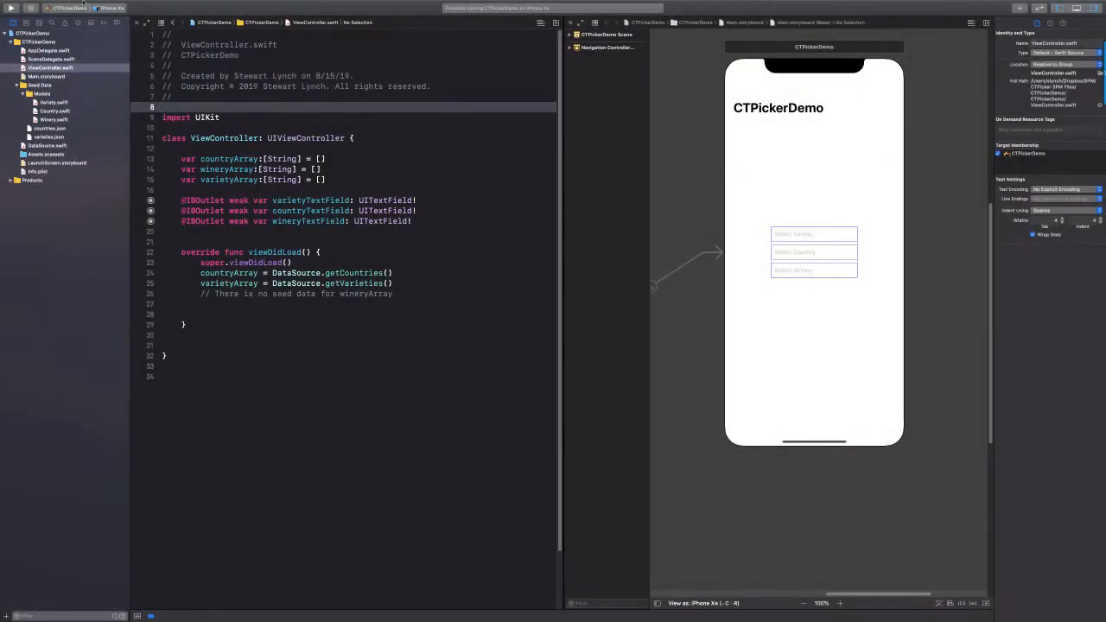
click(55, 5)
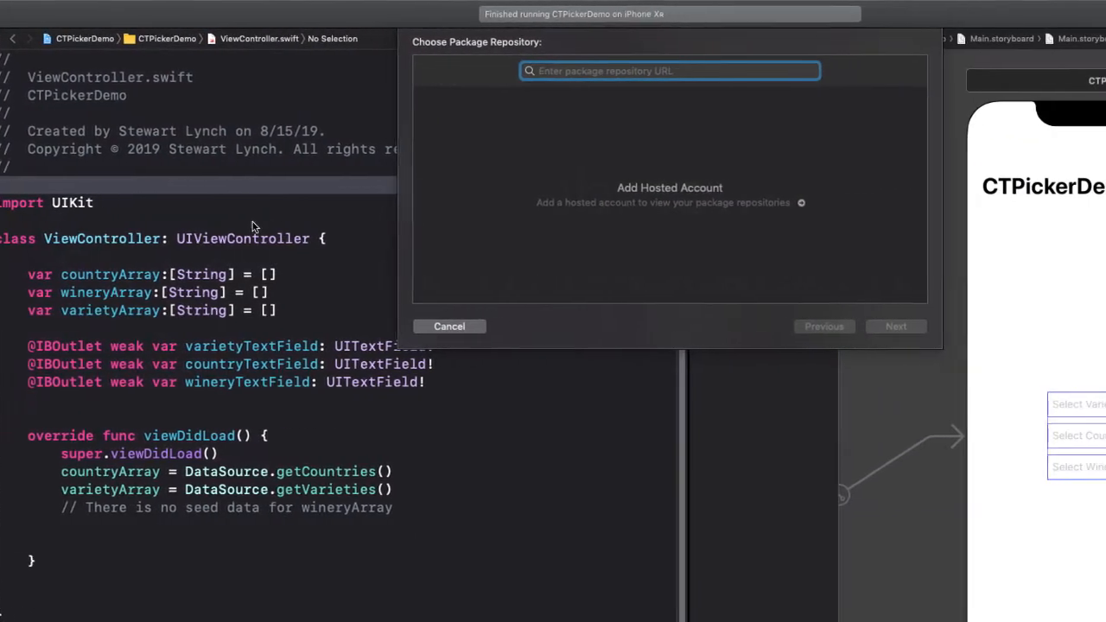
text(https://github.com/StewartLynch/CTPicker.git)
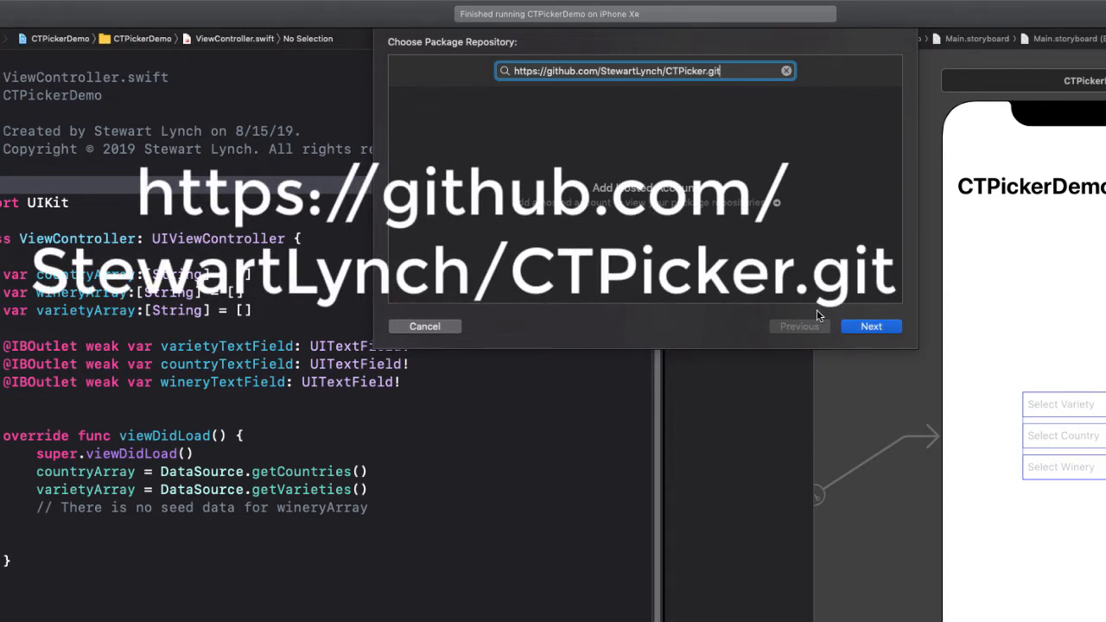
click(871, 326)
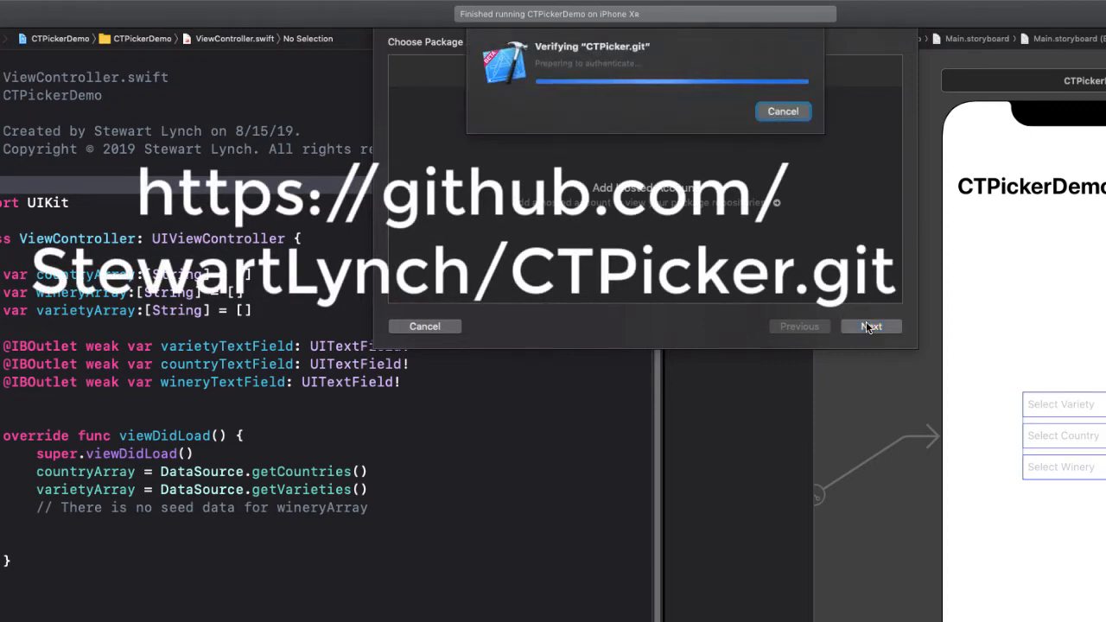
click(871, 326)
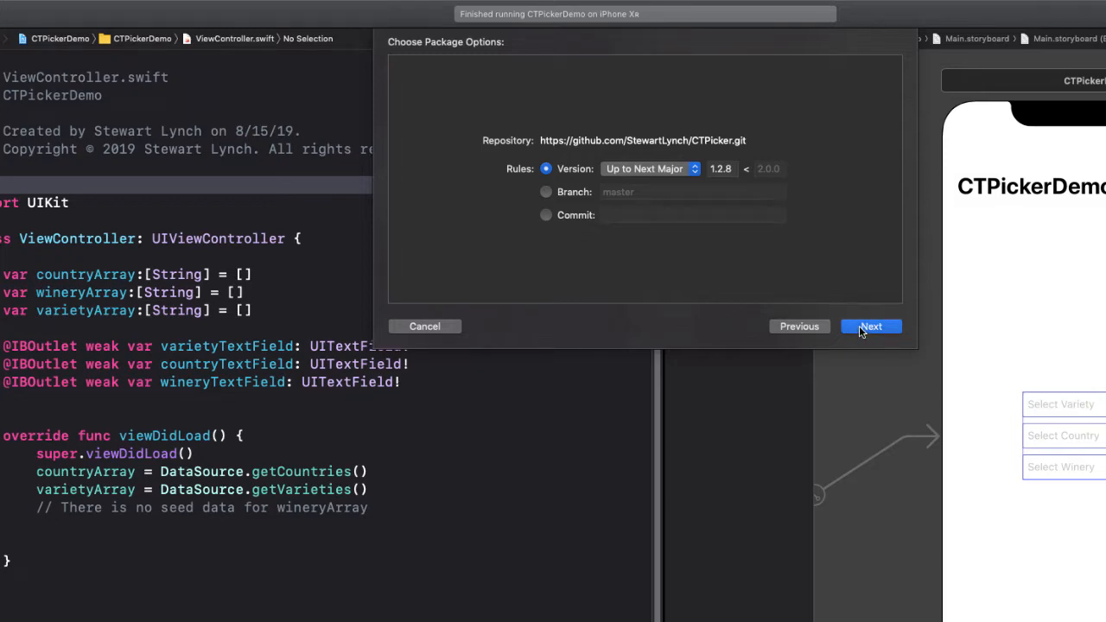
click(870, 326)
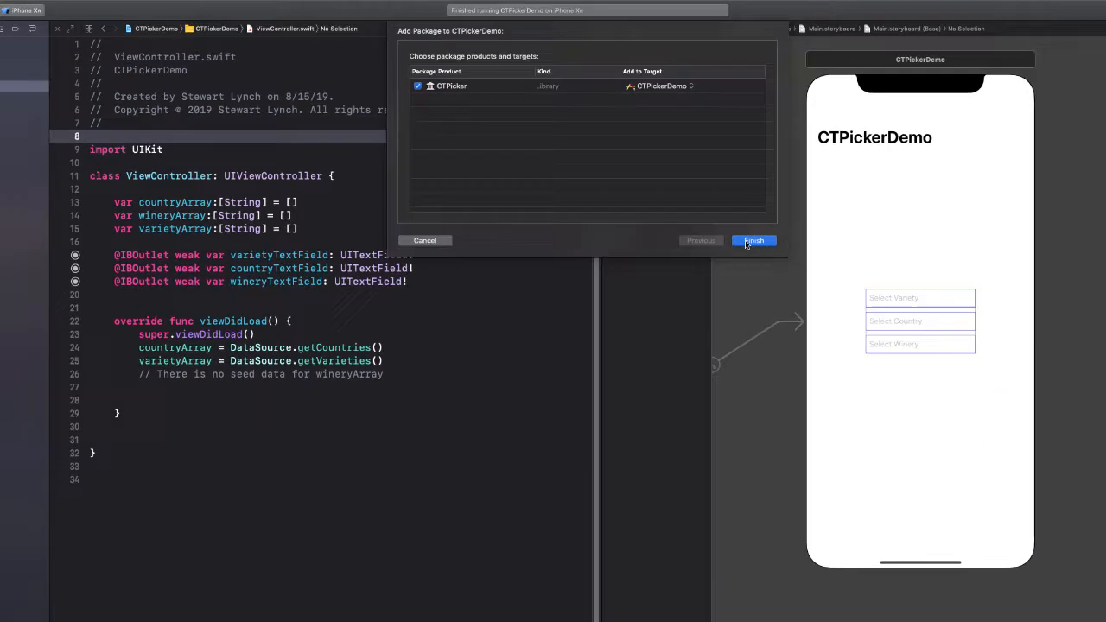
click(752, 240)
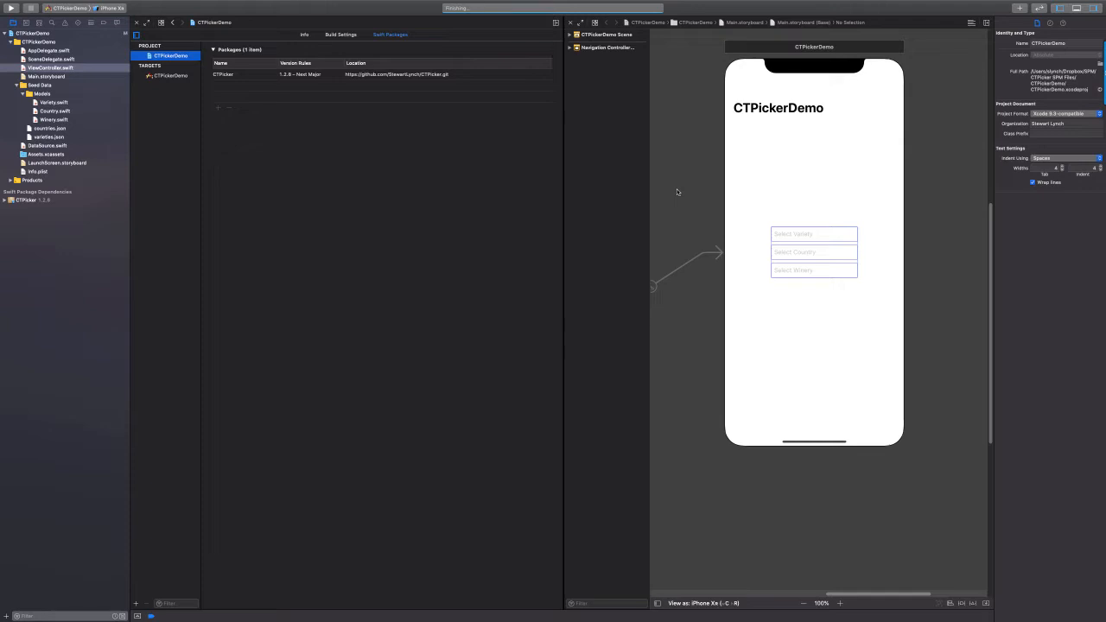
click(50, 67)
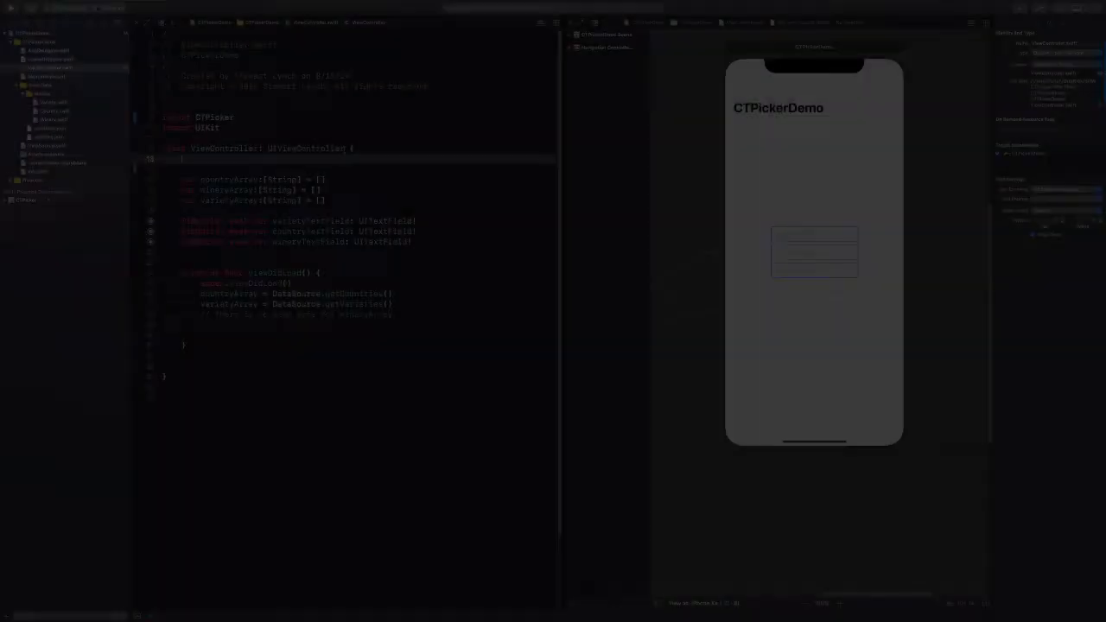
Step: Adopt UITextFieldDelegate and CTPickerDelegate, and use the error's Fix to add the setField stub
text(UIT)
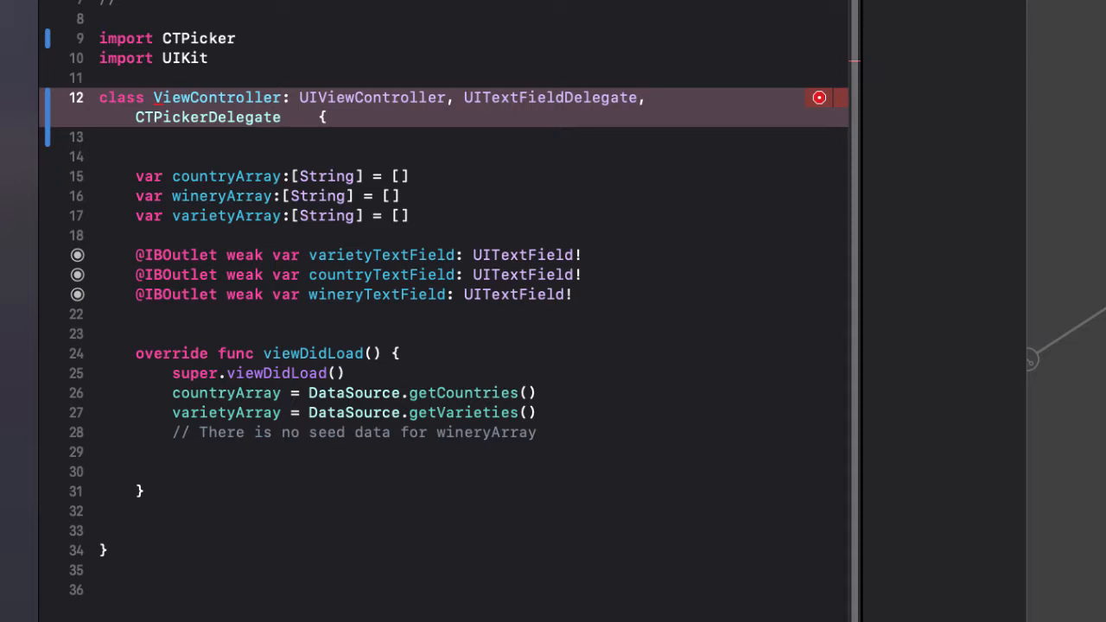
click(819, 97)
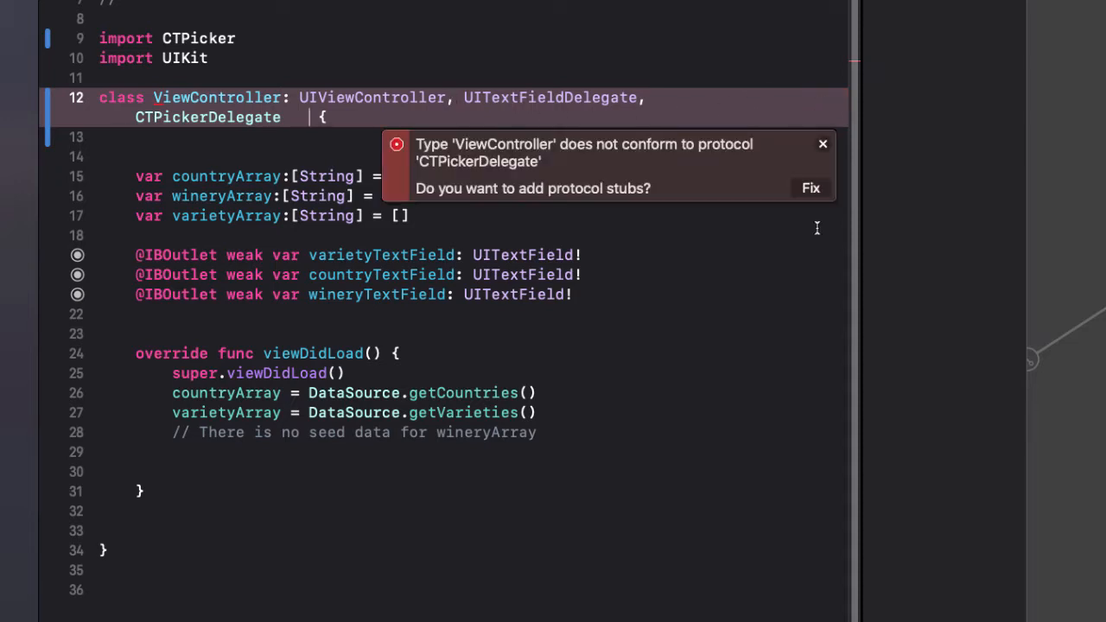
click(810, 187)
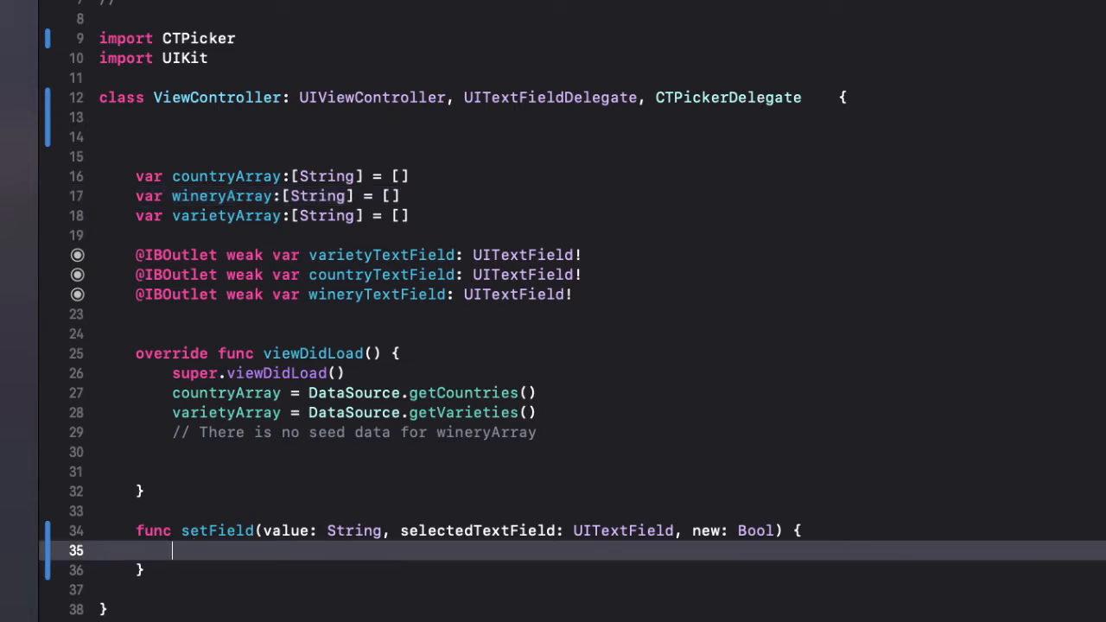
Step: Declare a weak cTDelegate property and set the delegates to self in viewDidLoad
text(weak)
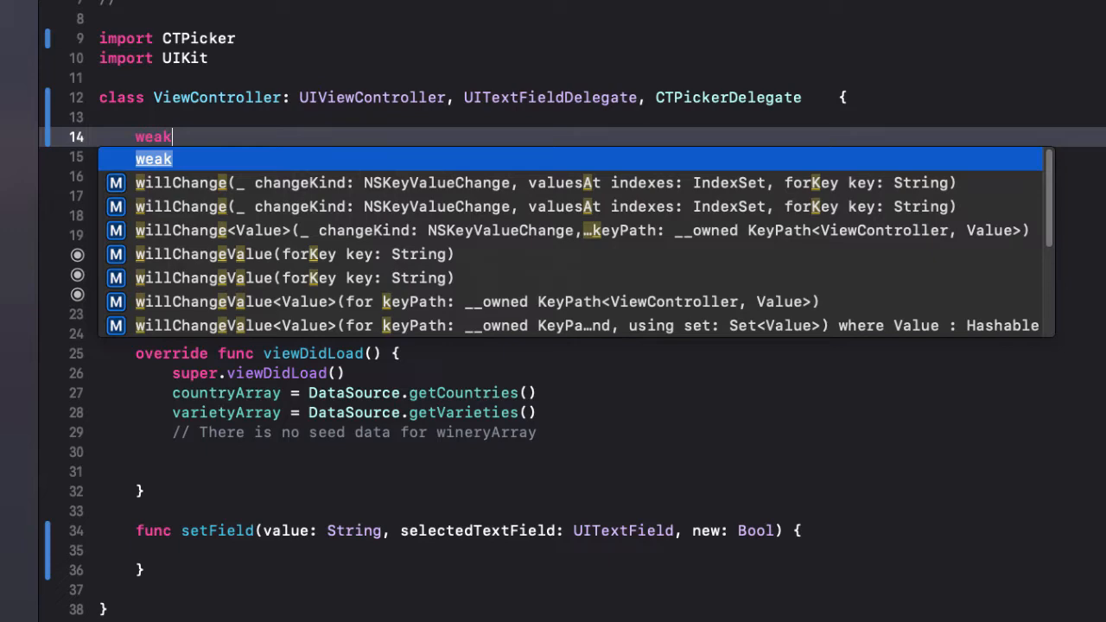
text(var cTDelegate:)
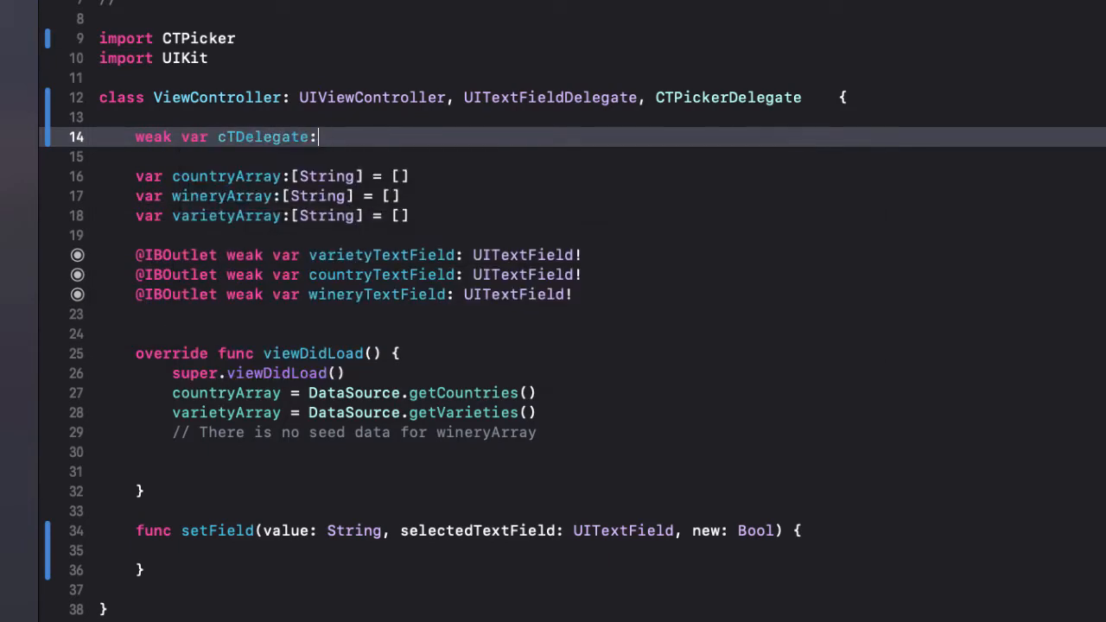
text(CTPickerDelegate?)
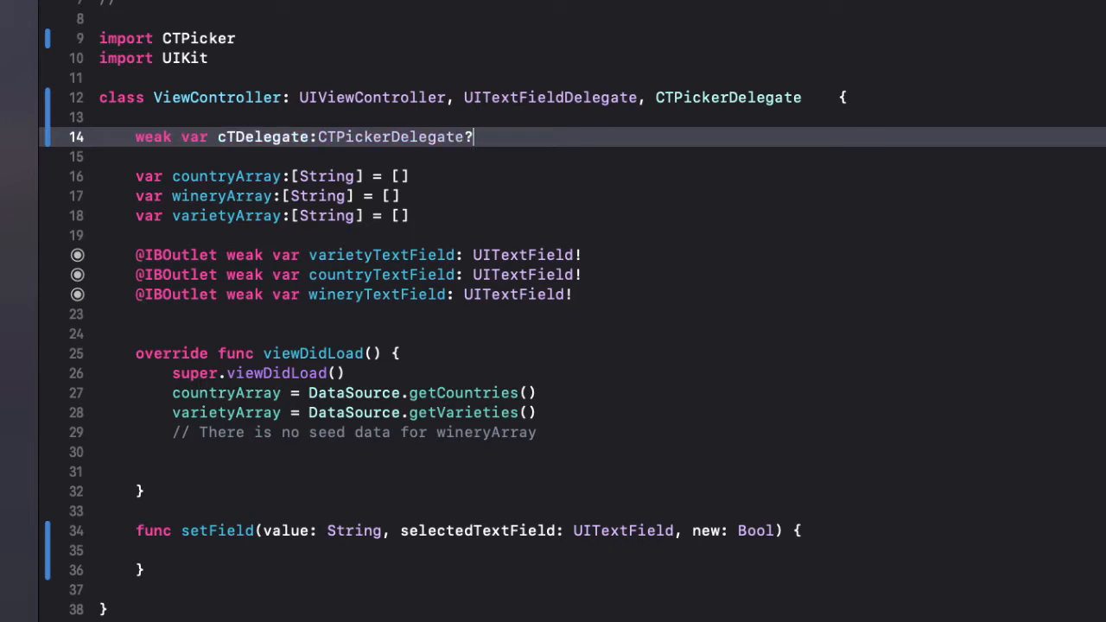
click(578, 432)
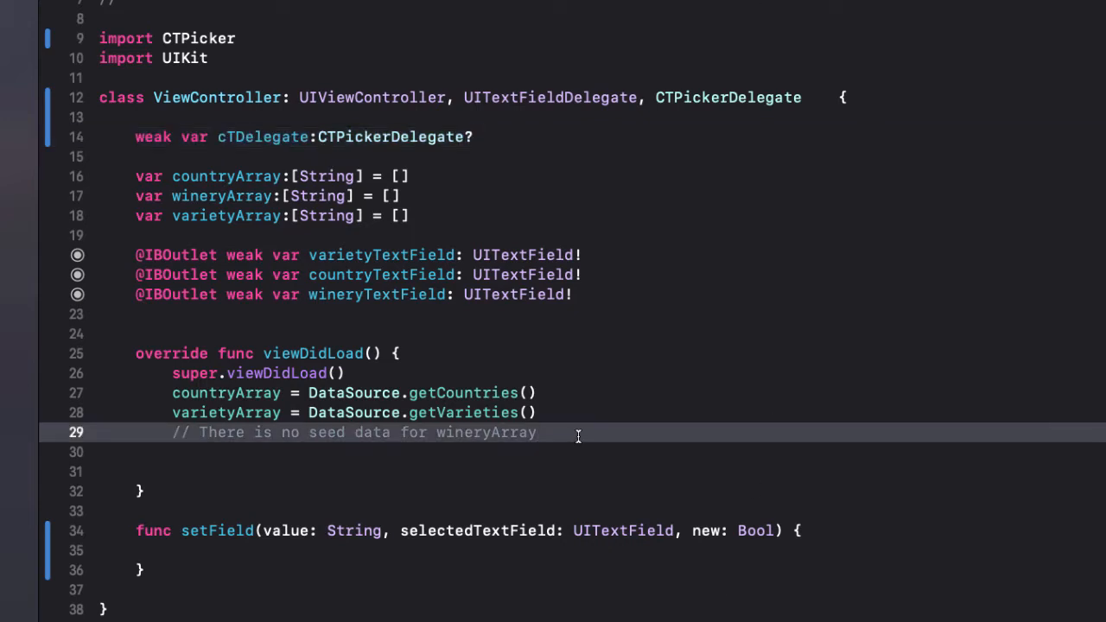
text(ct)
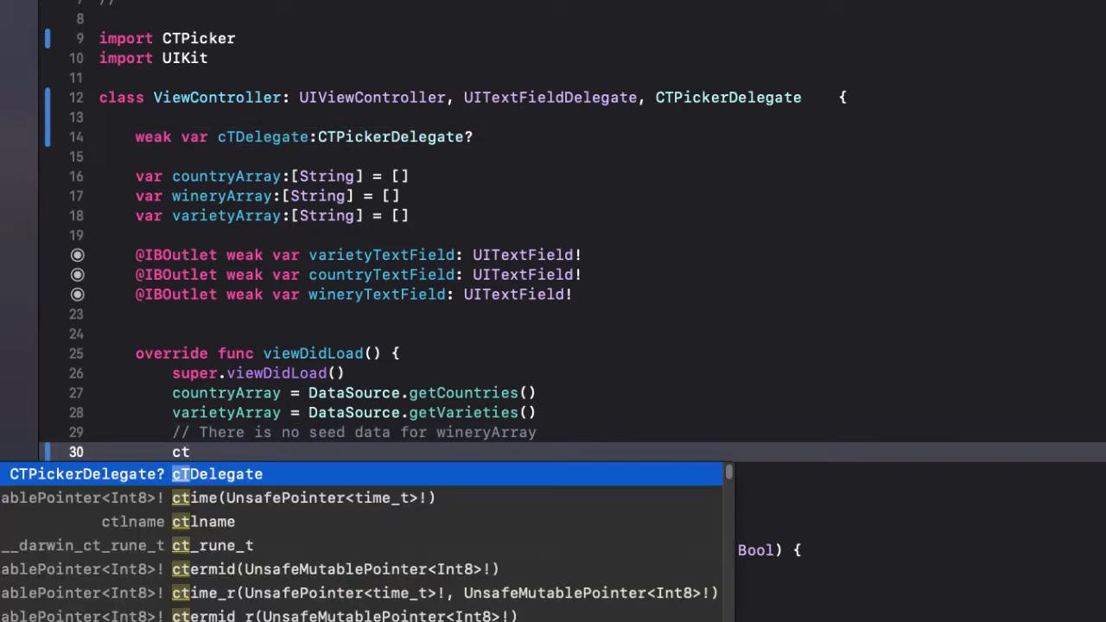
text(Delegate = self)
text(func textFieldDidBeginEditing(_ textField: UITextField) {)
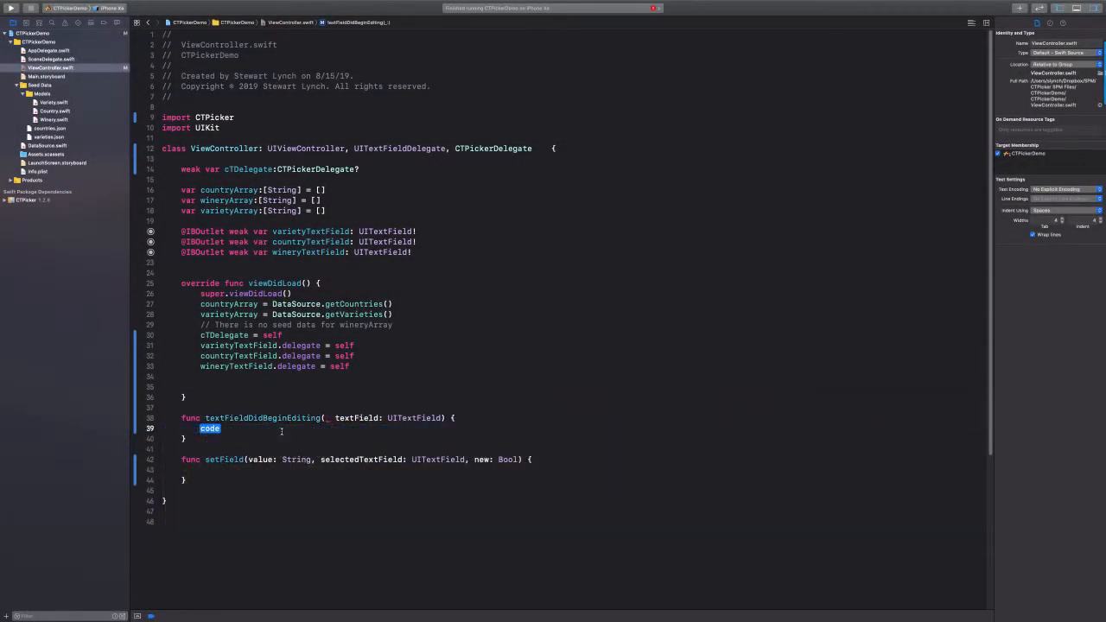
Step: Resign first responder and present CTPicker per field, then set selectedTextField.text in setField
key(Delete)
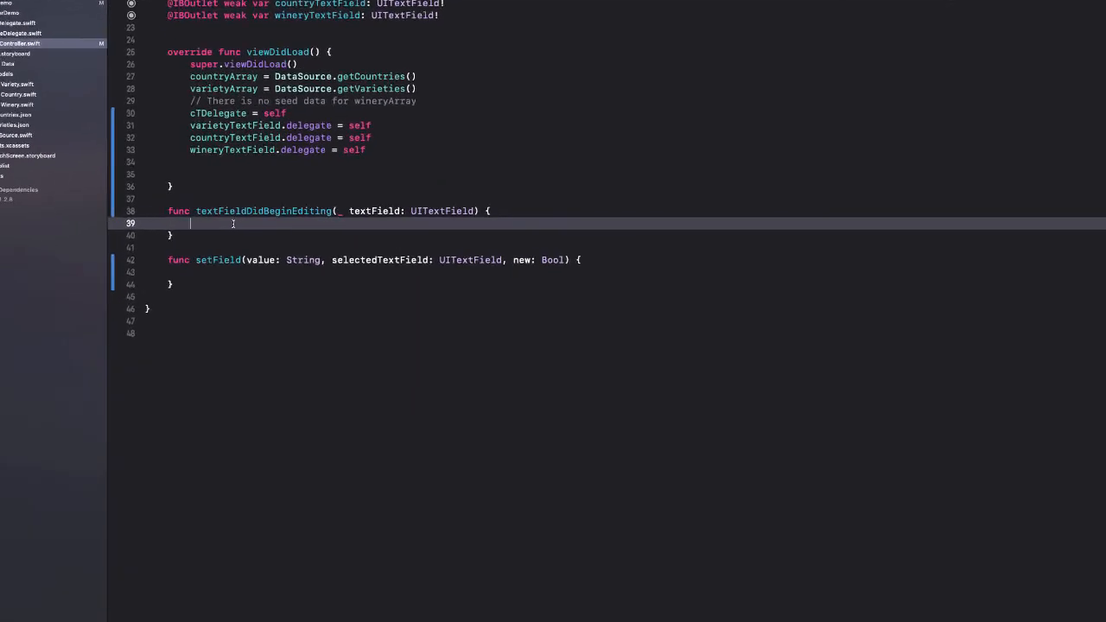
text(textField.resignFirstResponder()
text(switch textField)
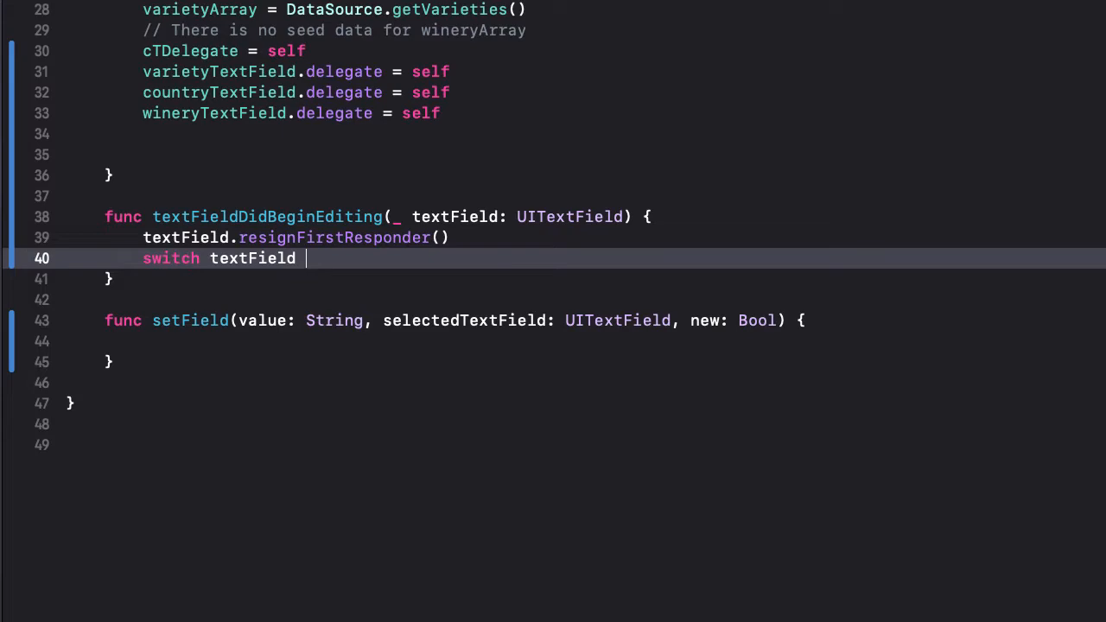
text({)
text(case varietyTextField:)
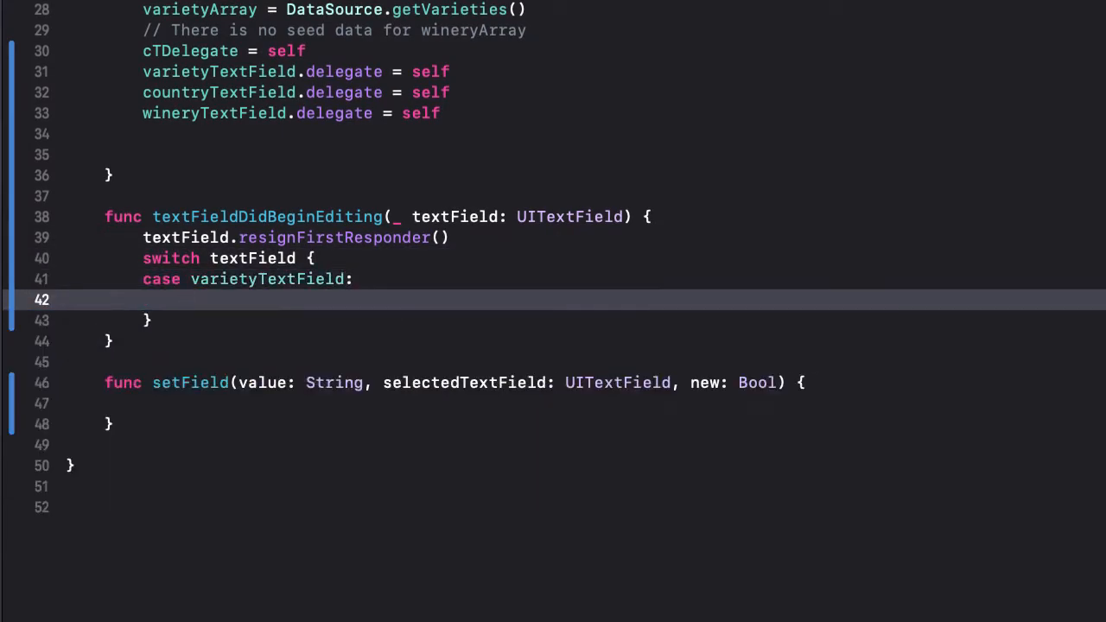
text(CTPicker.presentCTPicker(on: UIViewController, textField: UITextField, items: [String]))
text(case countryTextField:)
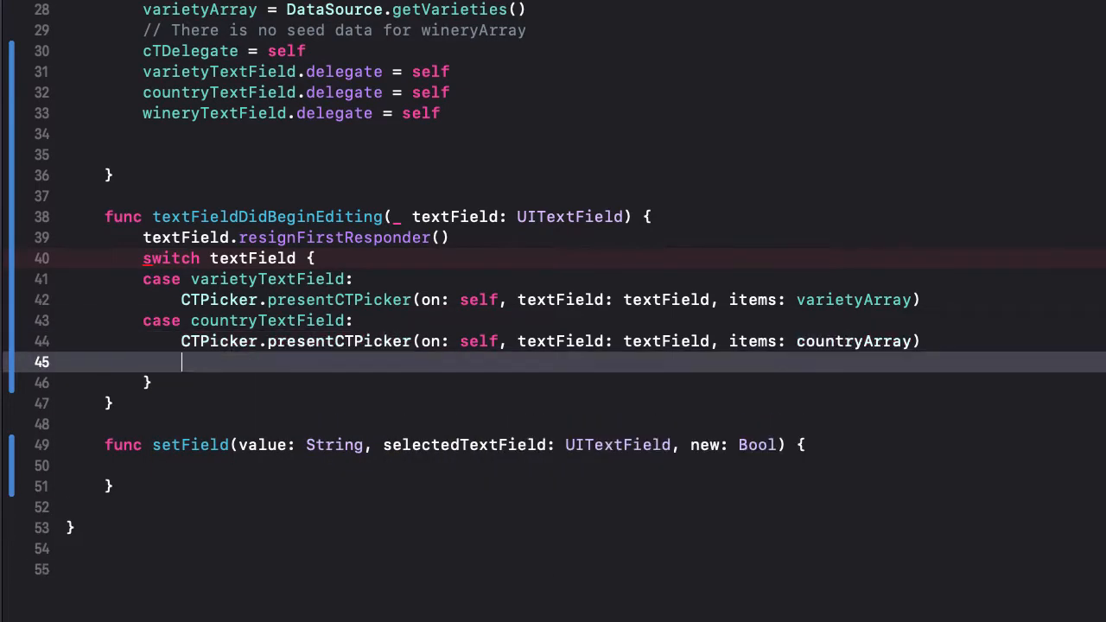
text(case wineryTextField:)
text(CTPicker.presentCTPicker(on: self, textField: textField, items: wineryArray)
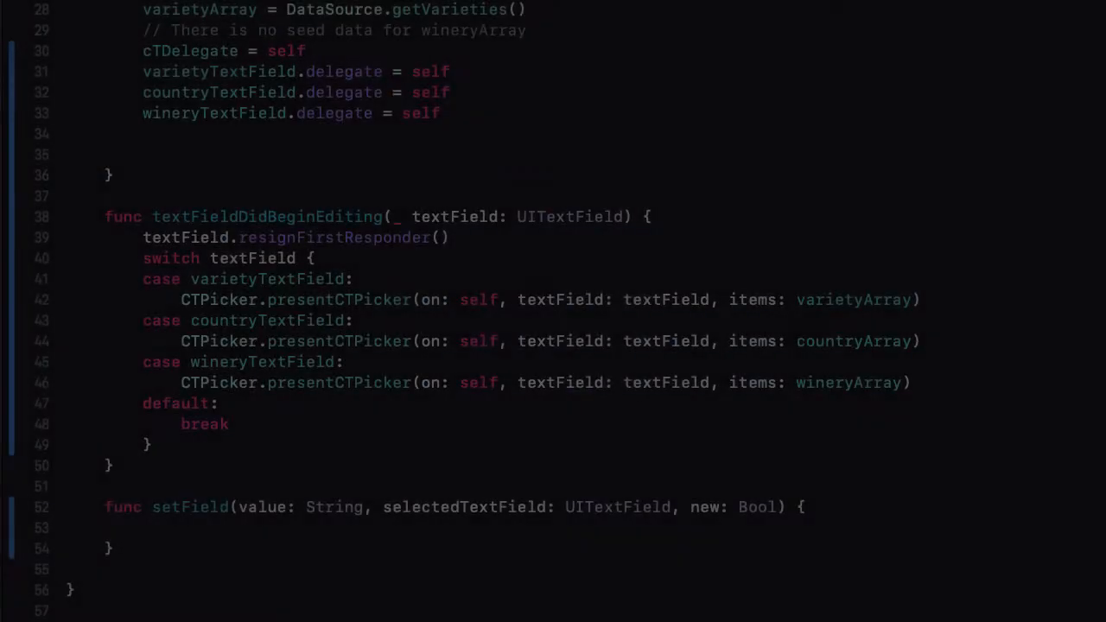
text(s)
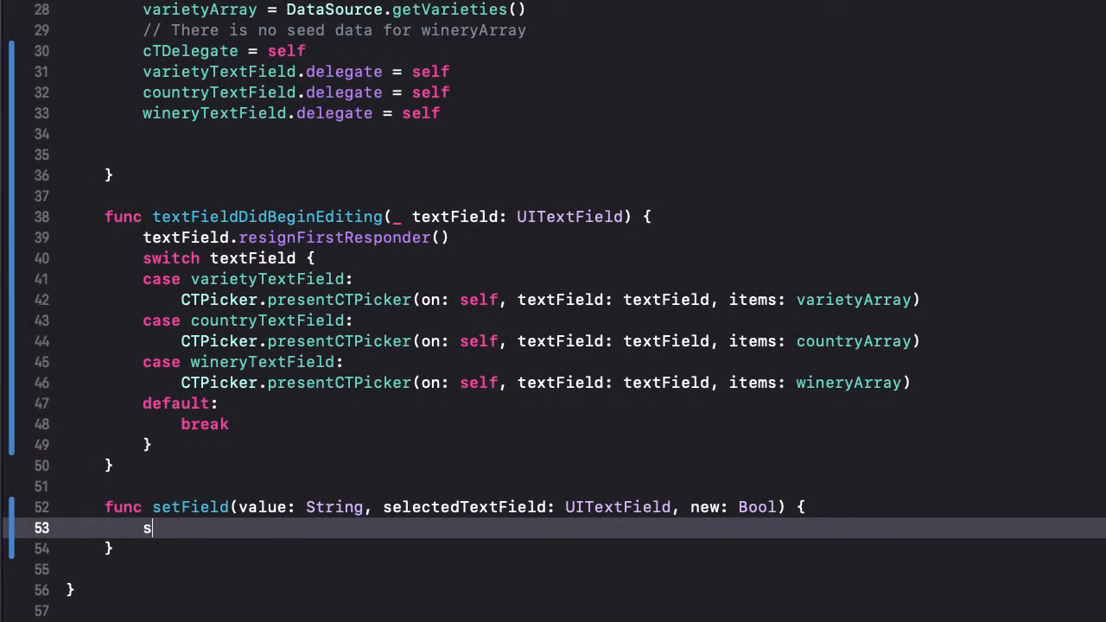
text(electedTextField.text = value)
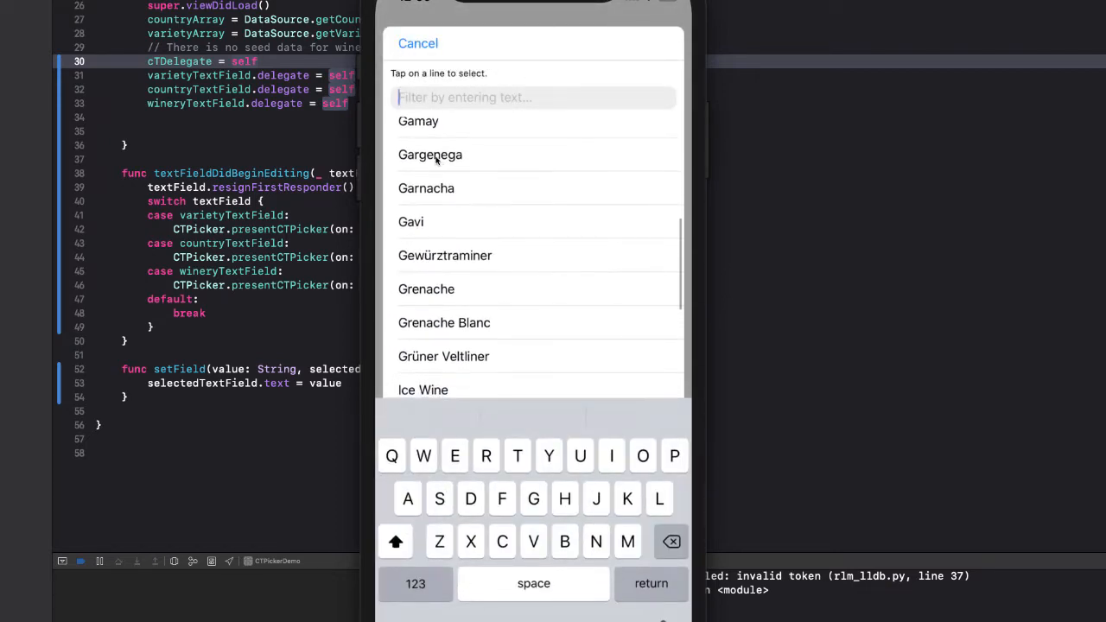
Step: Fill in Gargenega and France, then open the empty winery picker
text(r)
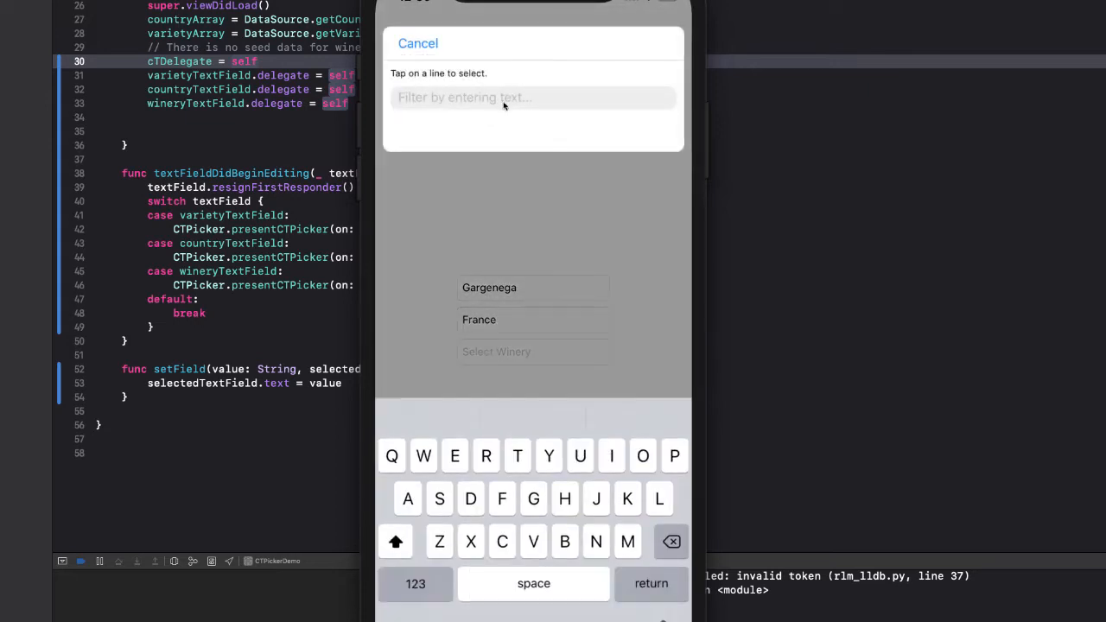
mouse_move(650, 96)
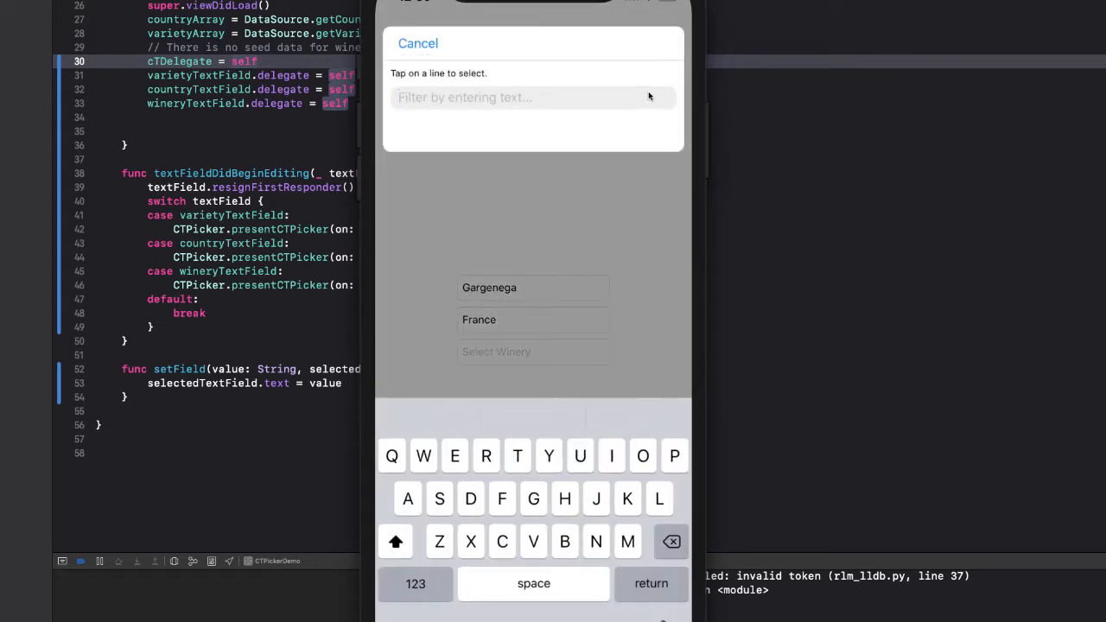
click(417, 43)
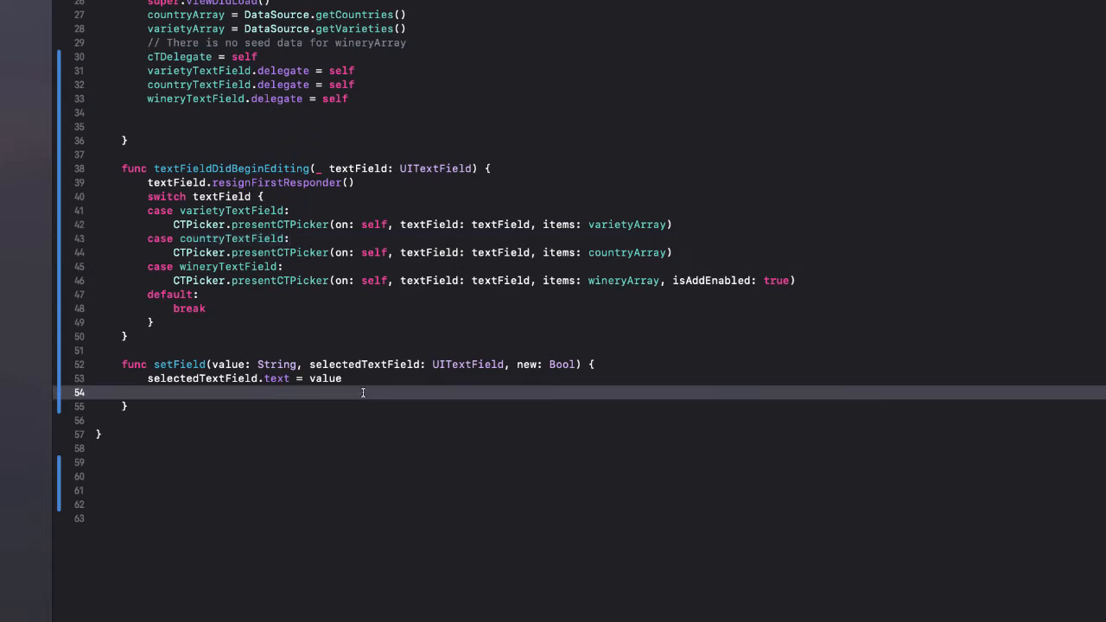
Step: In setField, append a new value to wineryArray when the winery field is selected
text(if new)
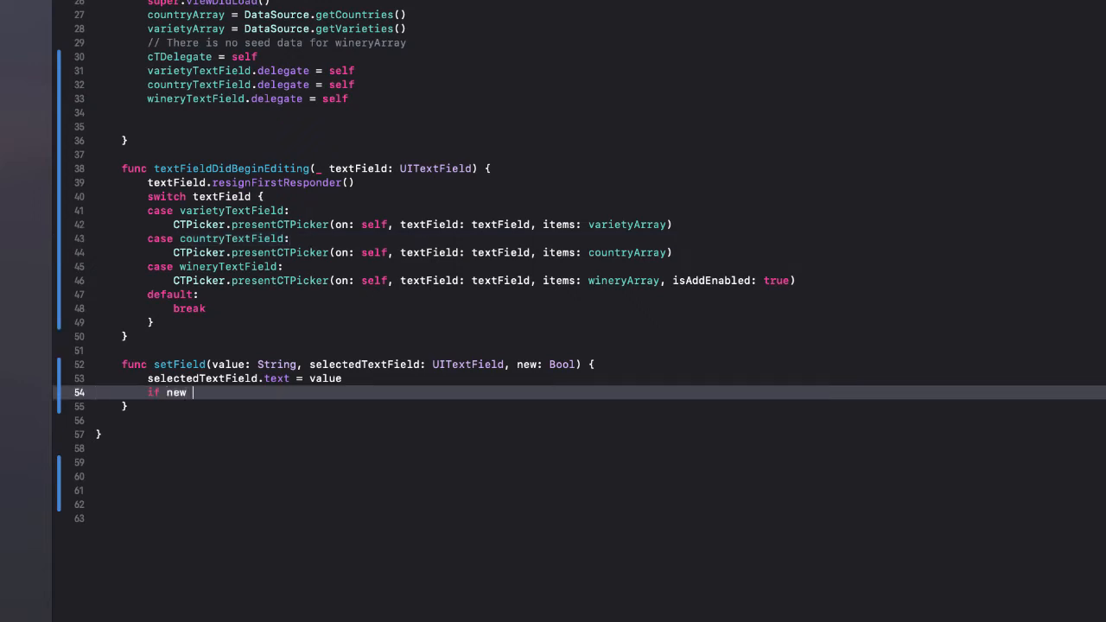
text({)
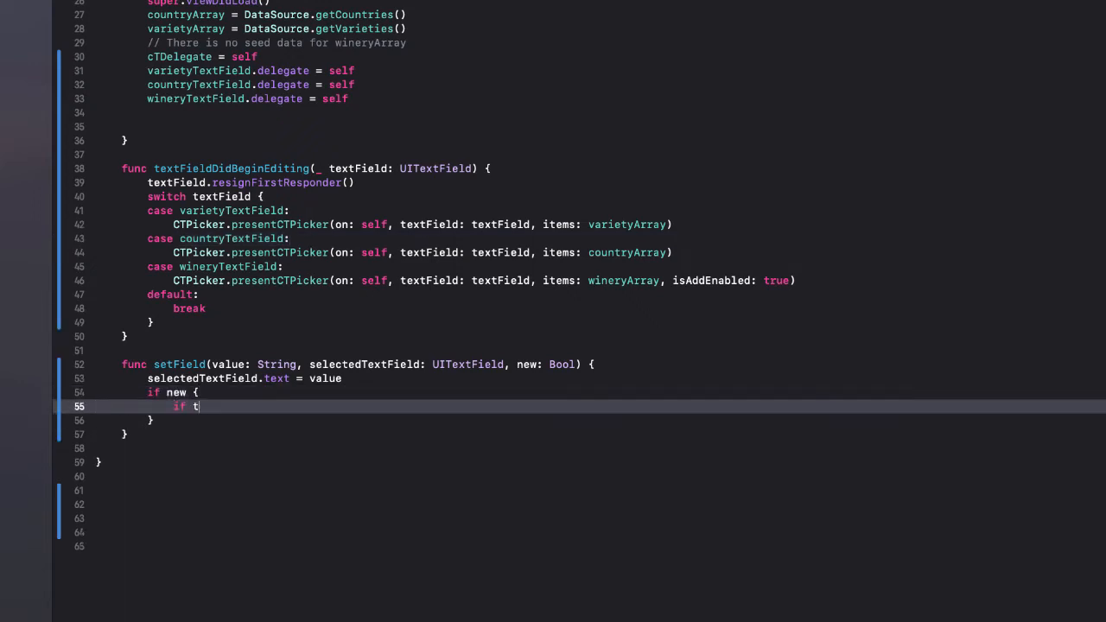
text(selectedTextField == wineryTextField {)
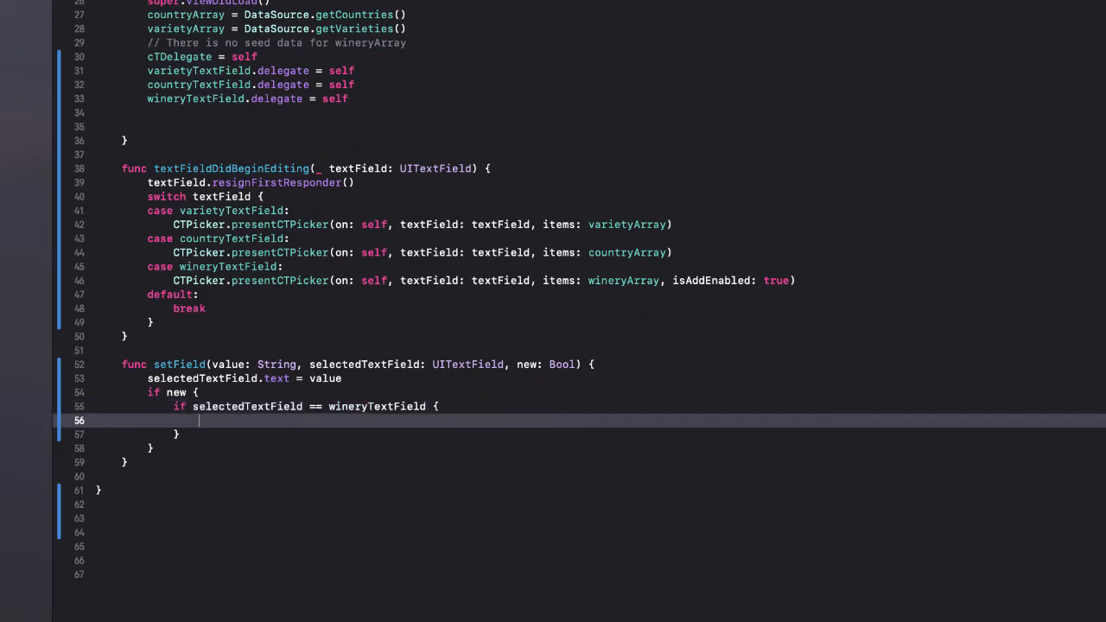
text(wineryArray)
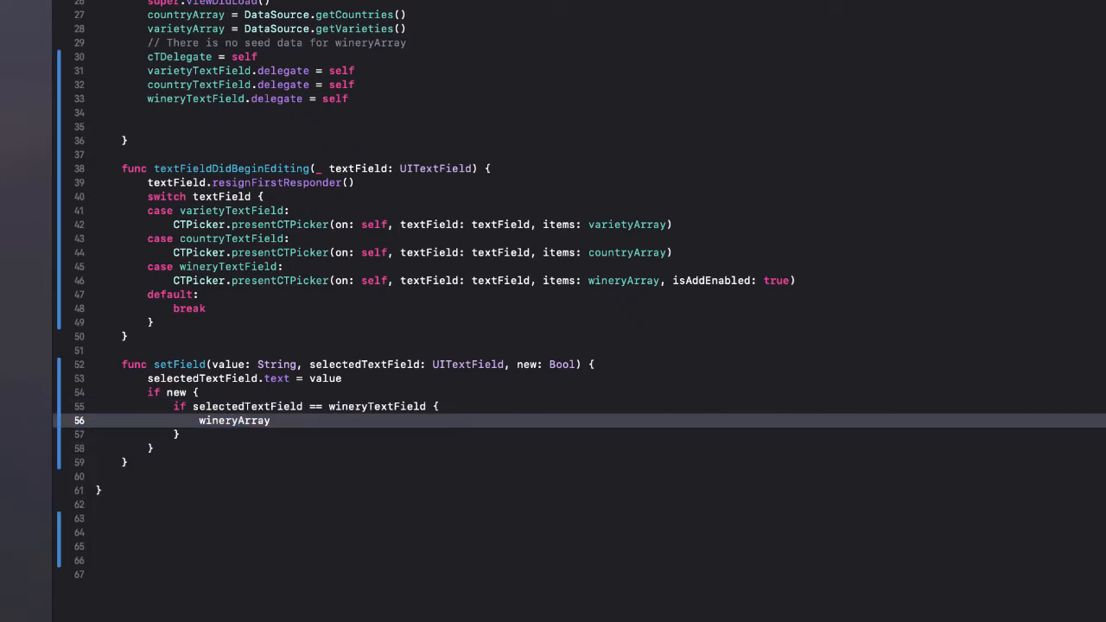
text(.append(value))
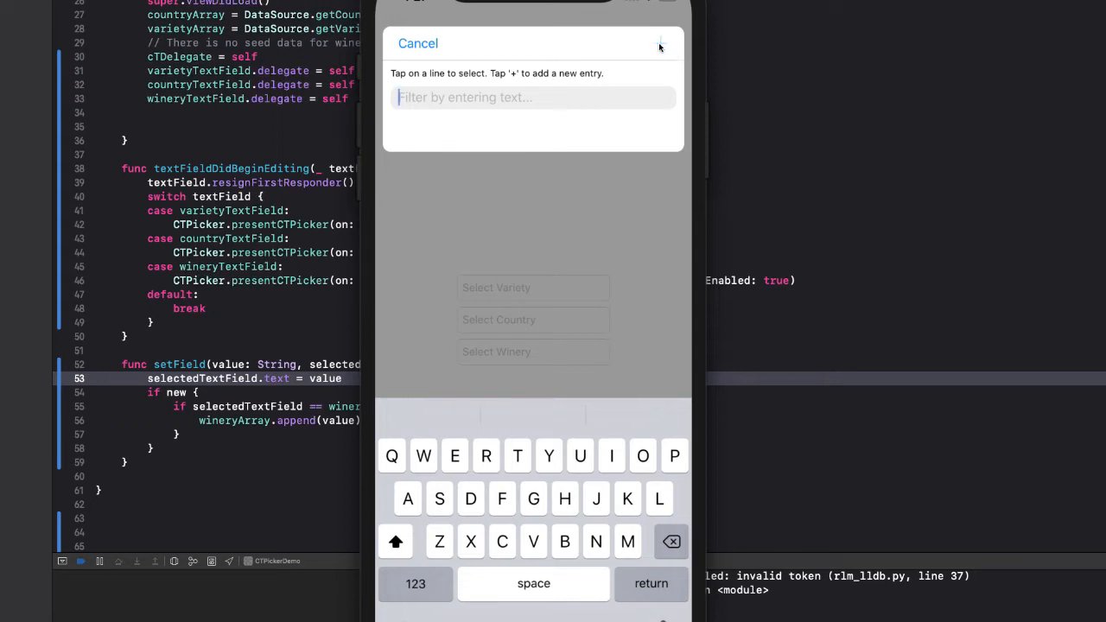
Step: Add Sumac Ridge, then filter and add Cedar Creek as new wineries
click(661, 43)
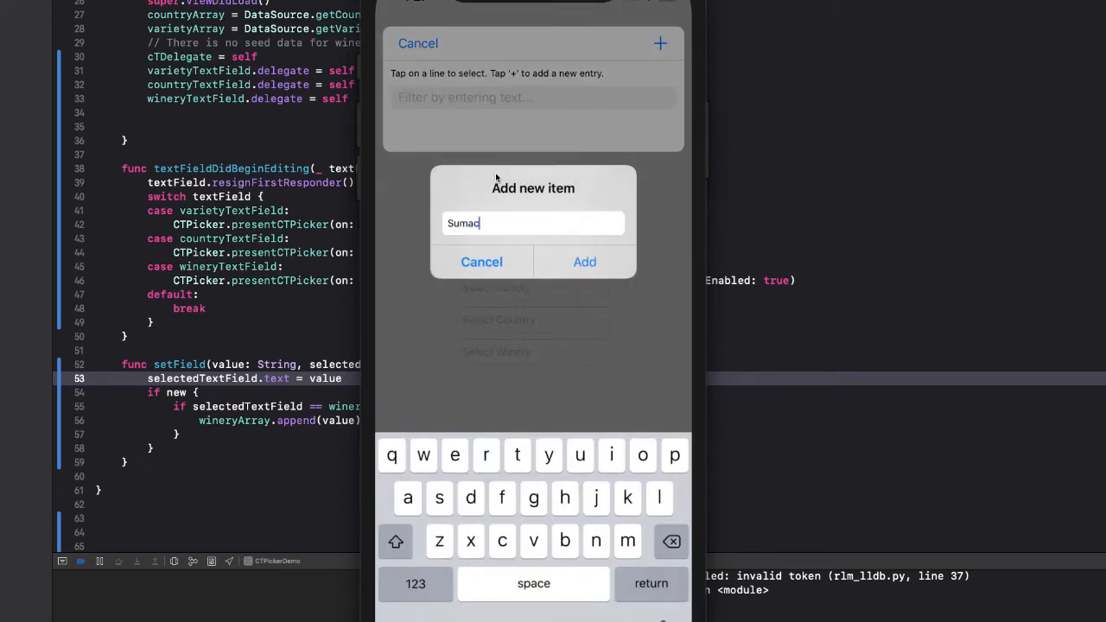
text(Ridge)
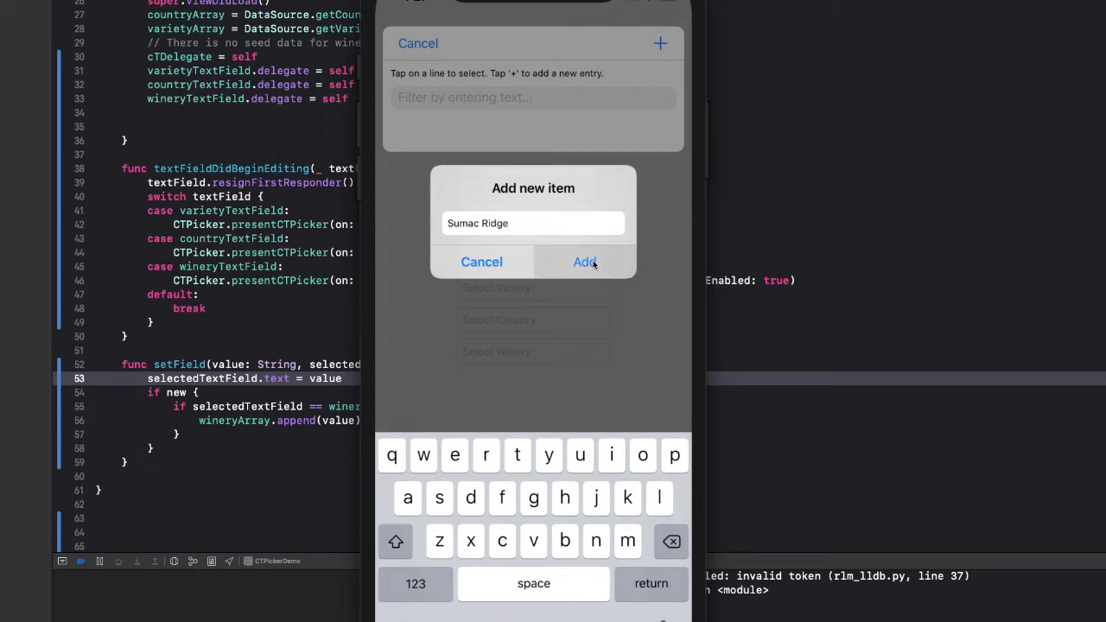
click(586, 261)
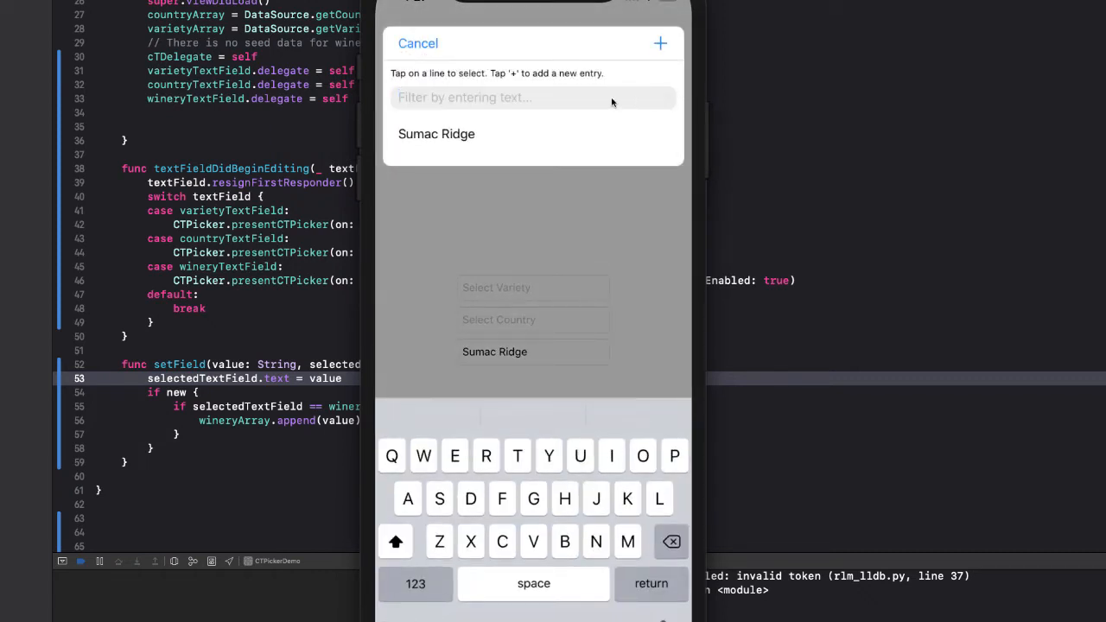
text(Cedar Cree)
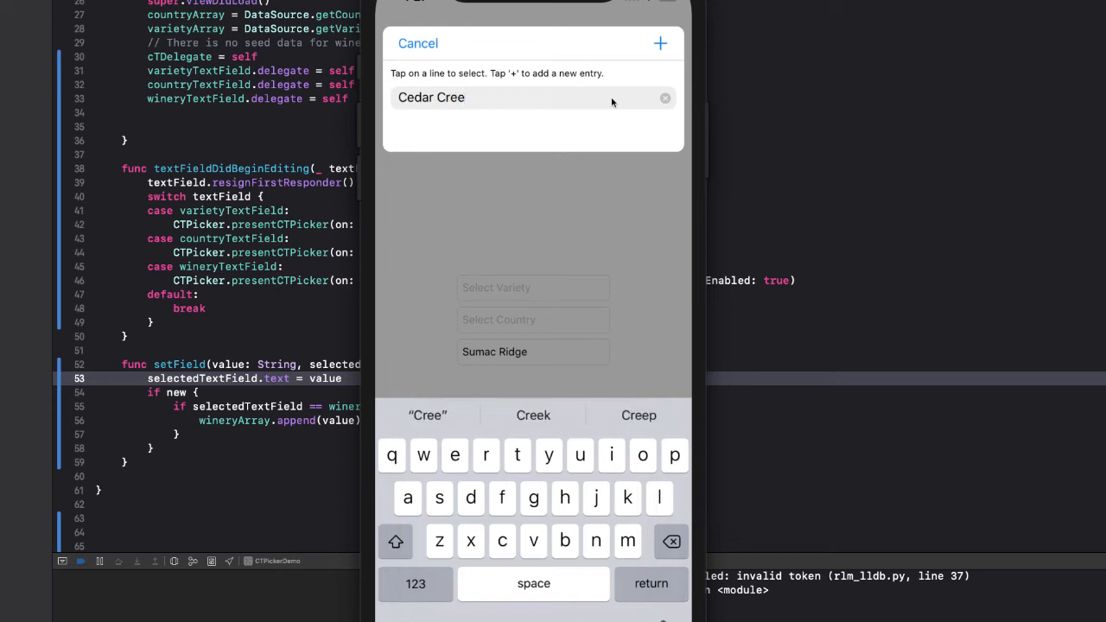
click(660, 44)
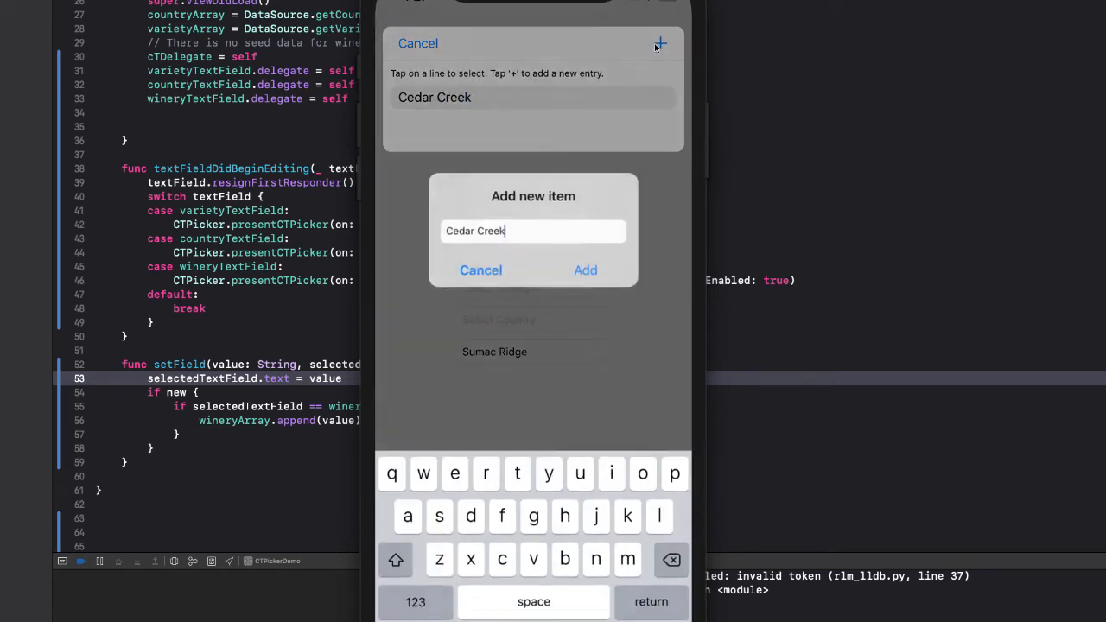
click(585, 269)
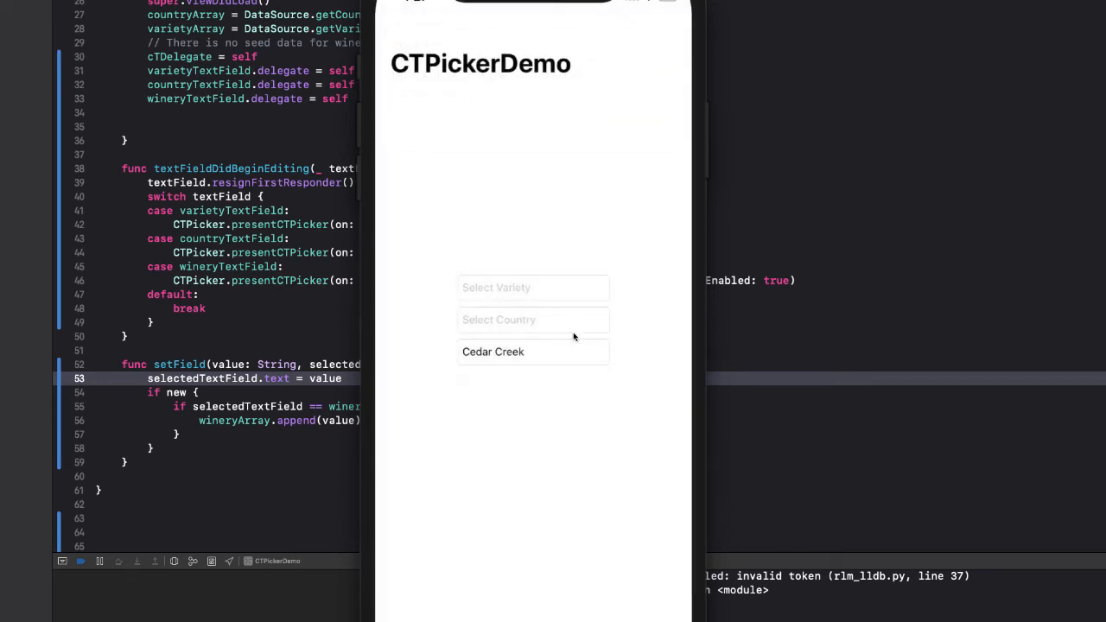
click(533, 352)
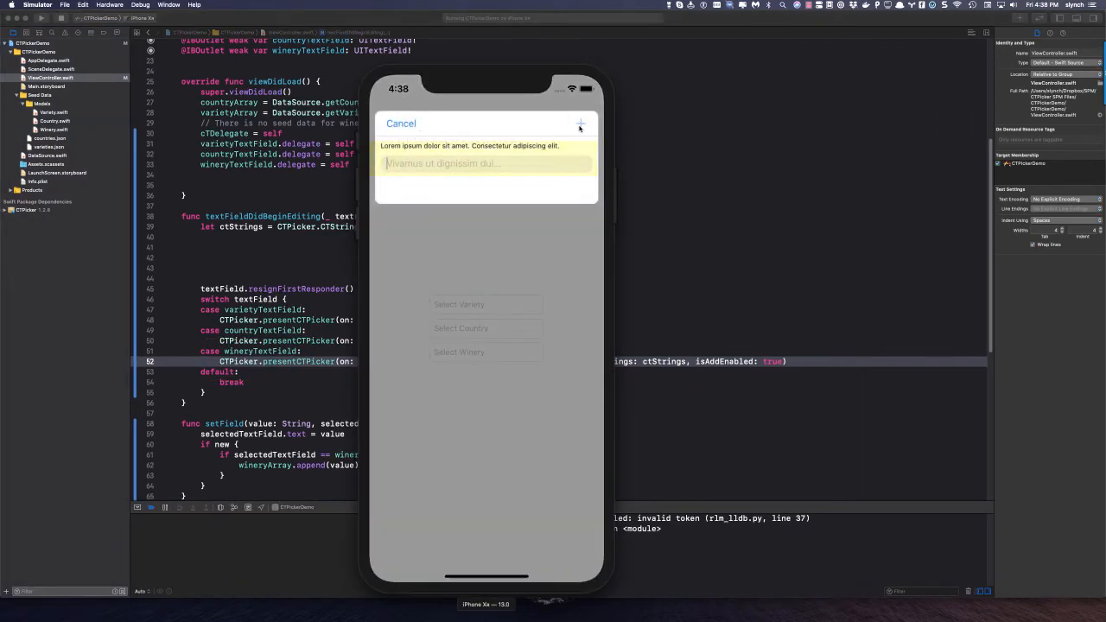
Step: Open the winery add prompt to view the Lorem ipsum strings, then dismiss it
click(581, 123)
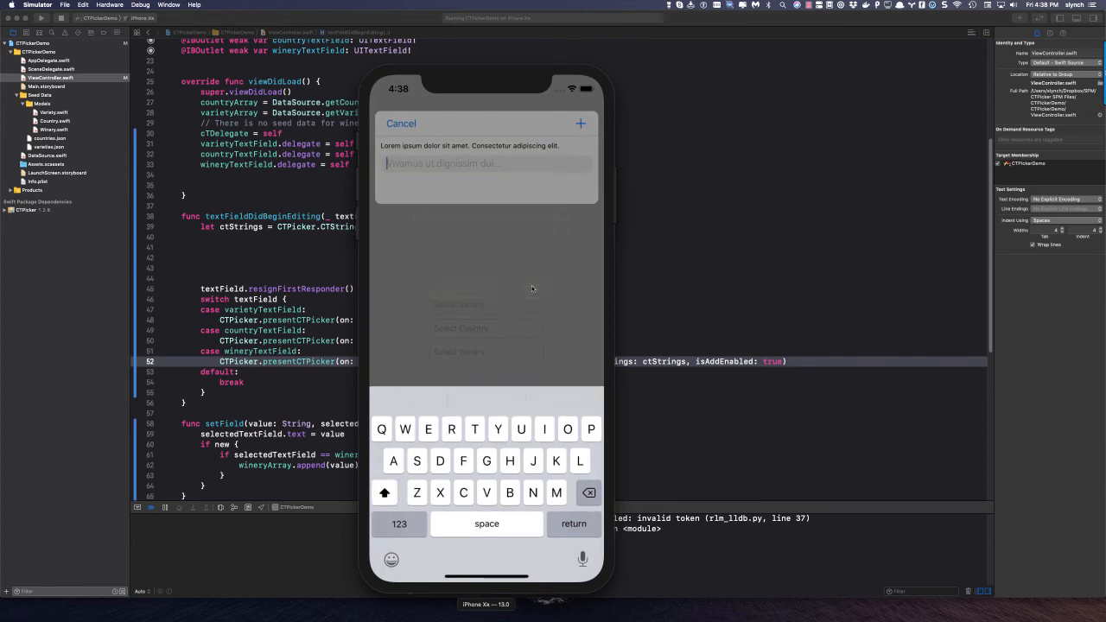
click(401, 123)
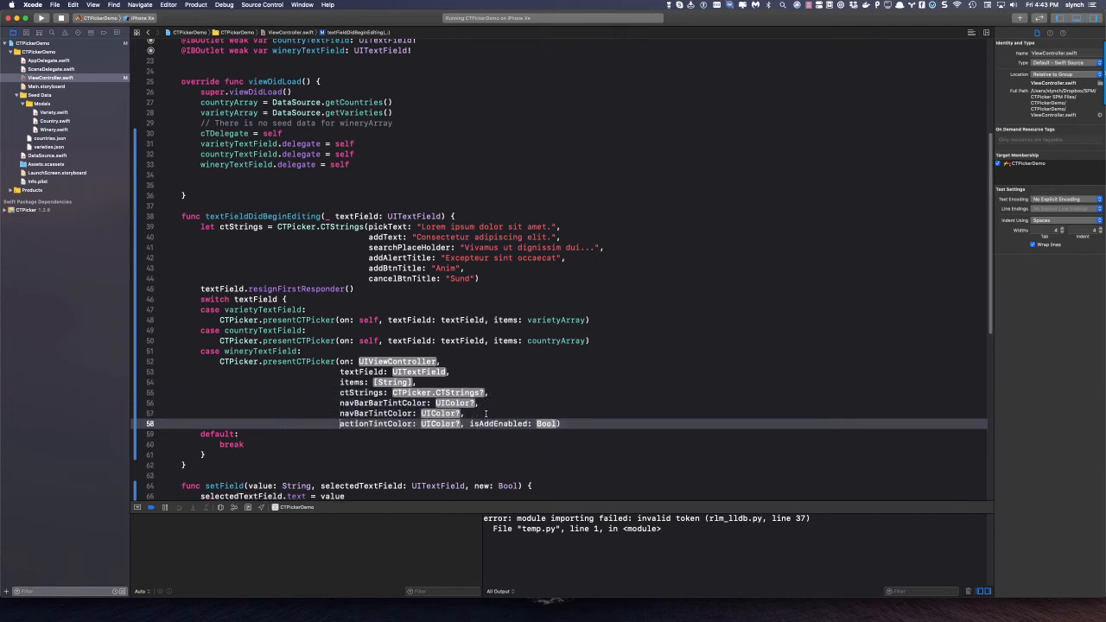
Step: Pass wineryArray, ctStrings, .red, .white, .purple and true to presentCTPicker, then rerun
text(self)
key(Return)
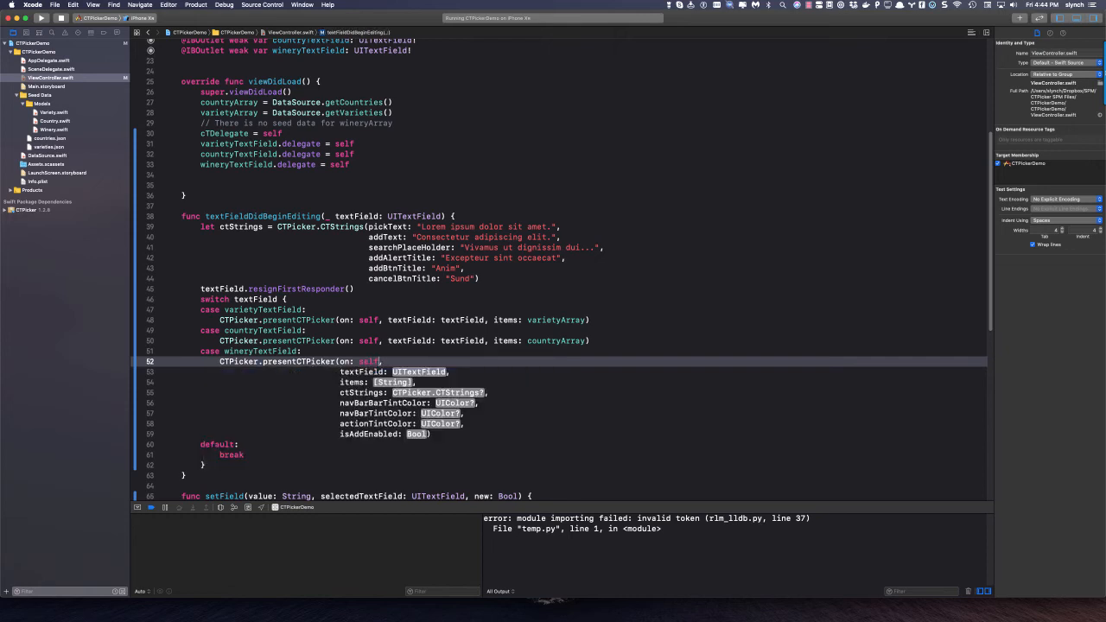
text(textField)
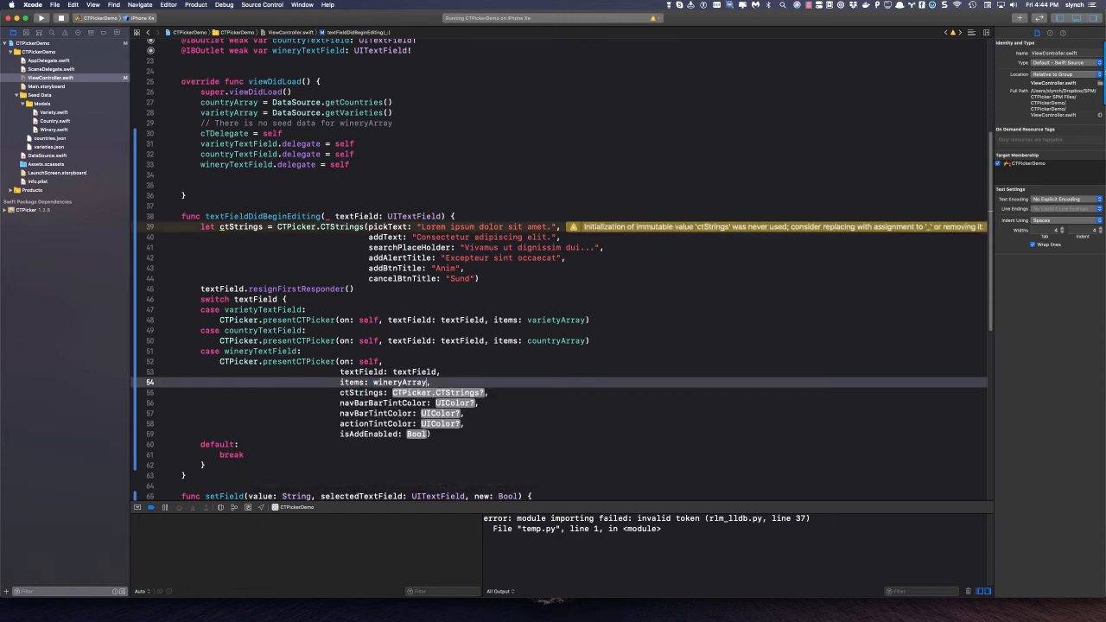
text(ctl)
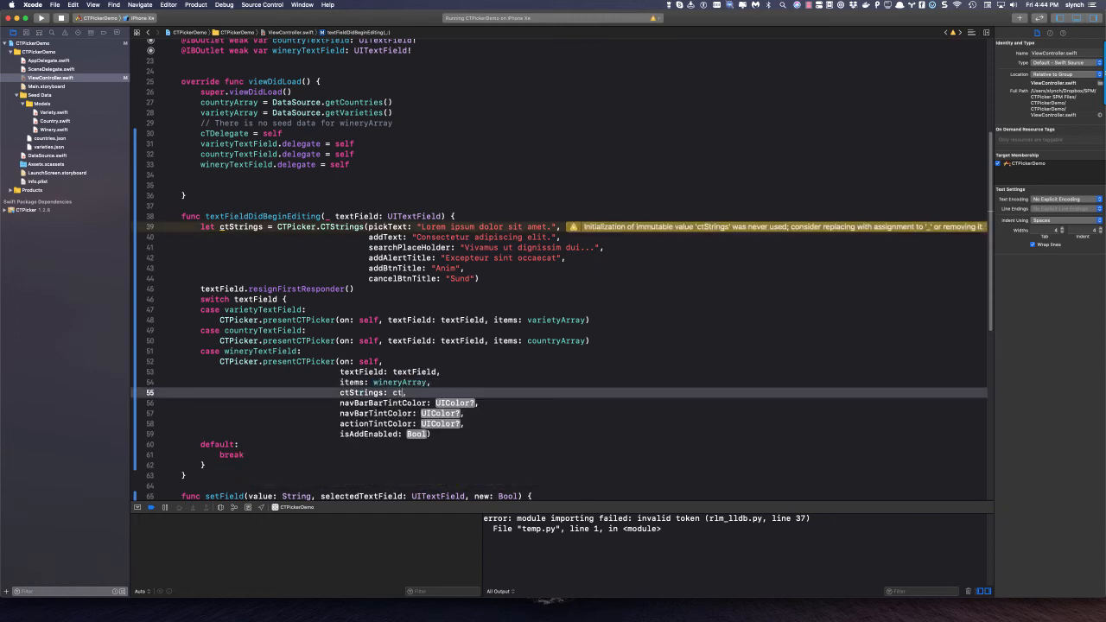
text(Strings)
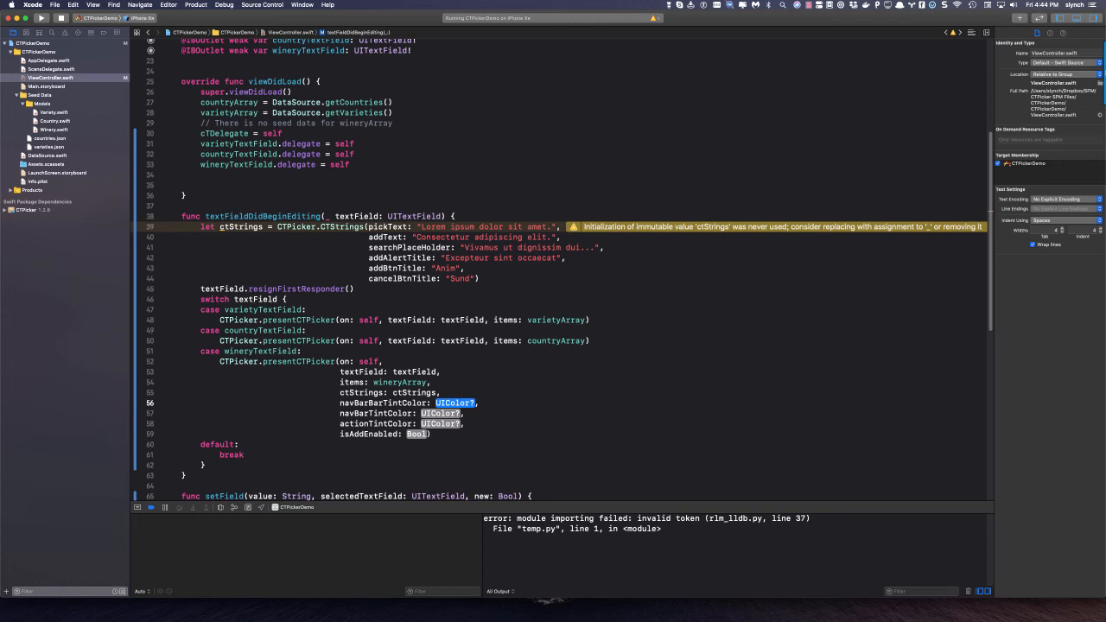
text(.red)
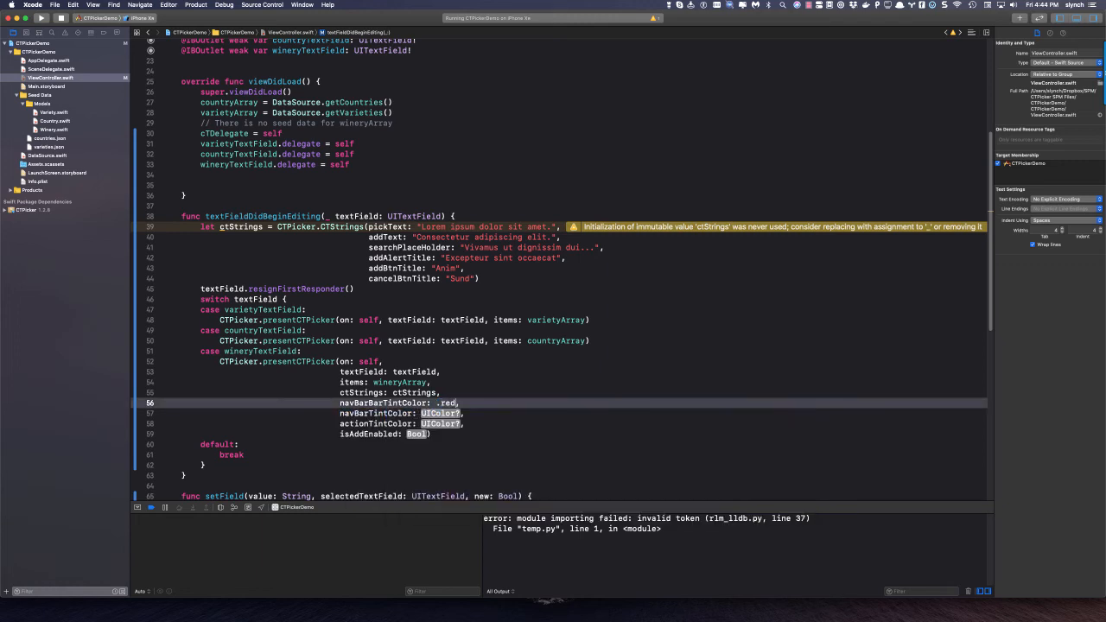
text(.white)
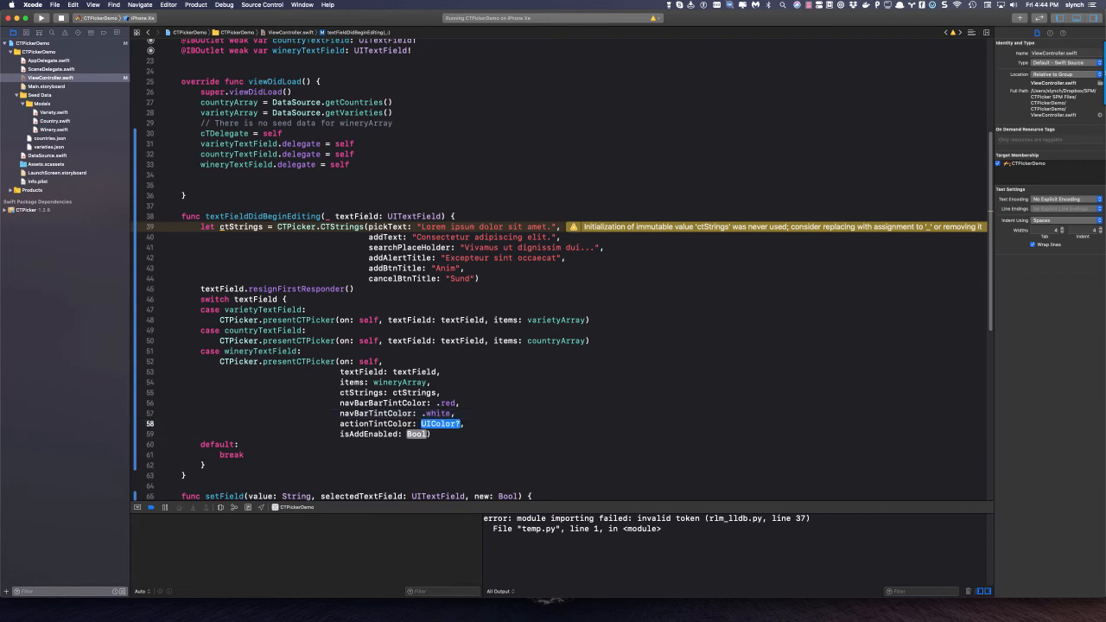
text(.purple)
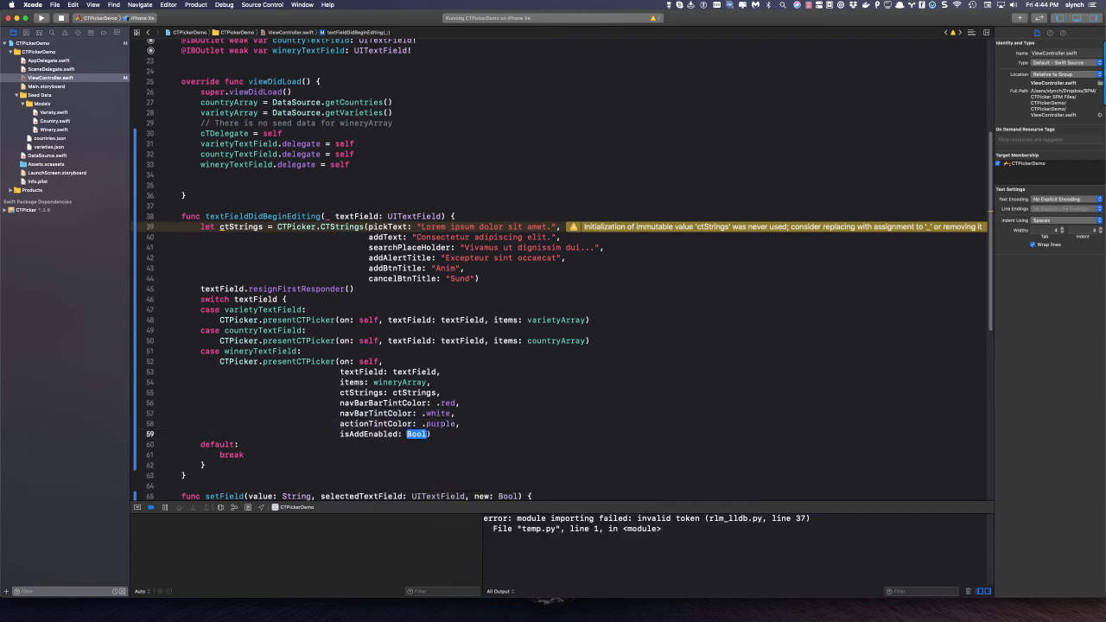
text(true)
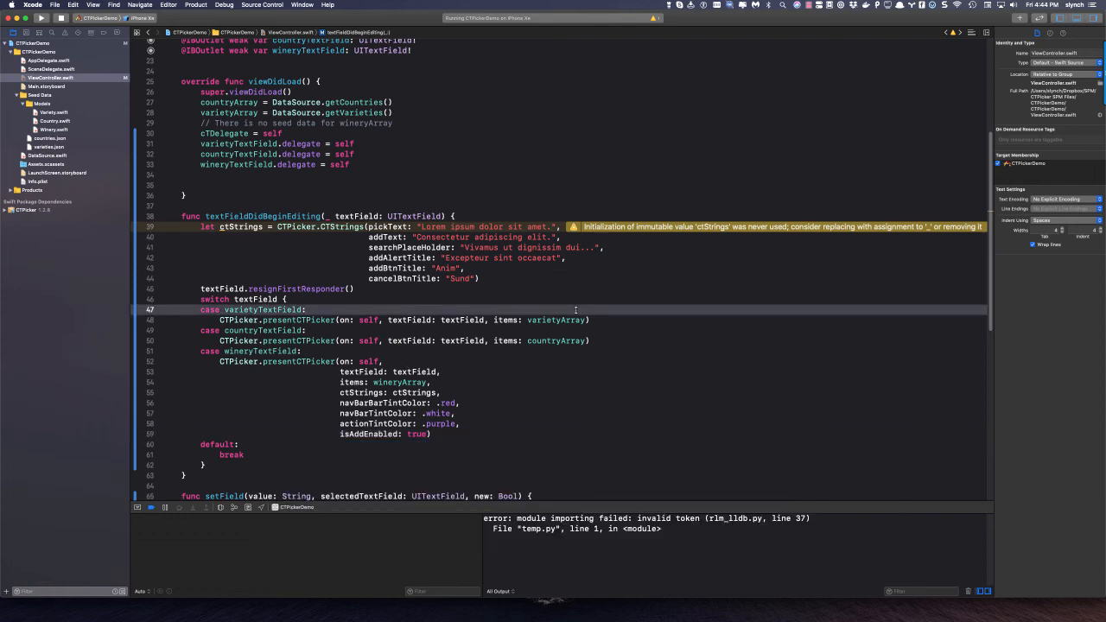
mouse_move(61, 18)
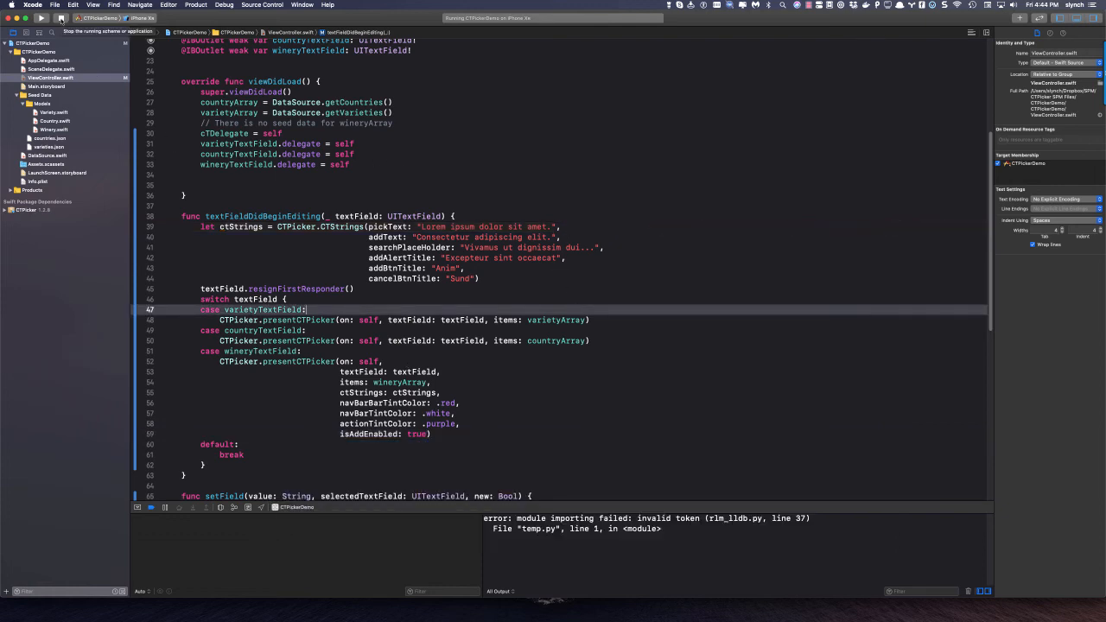
click(41, 18)
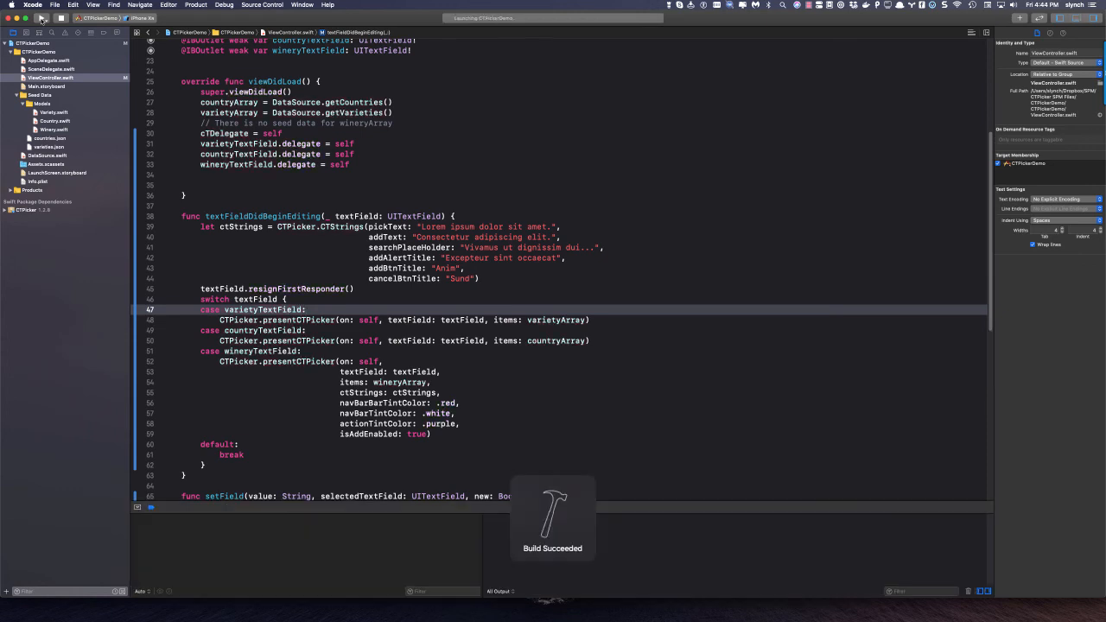
Step: Filter the red winery picker for Cedar Creek and add it through the Anim prompt
click(10, 5)
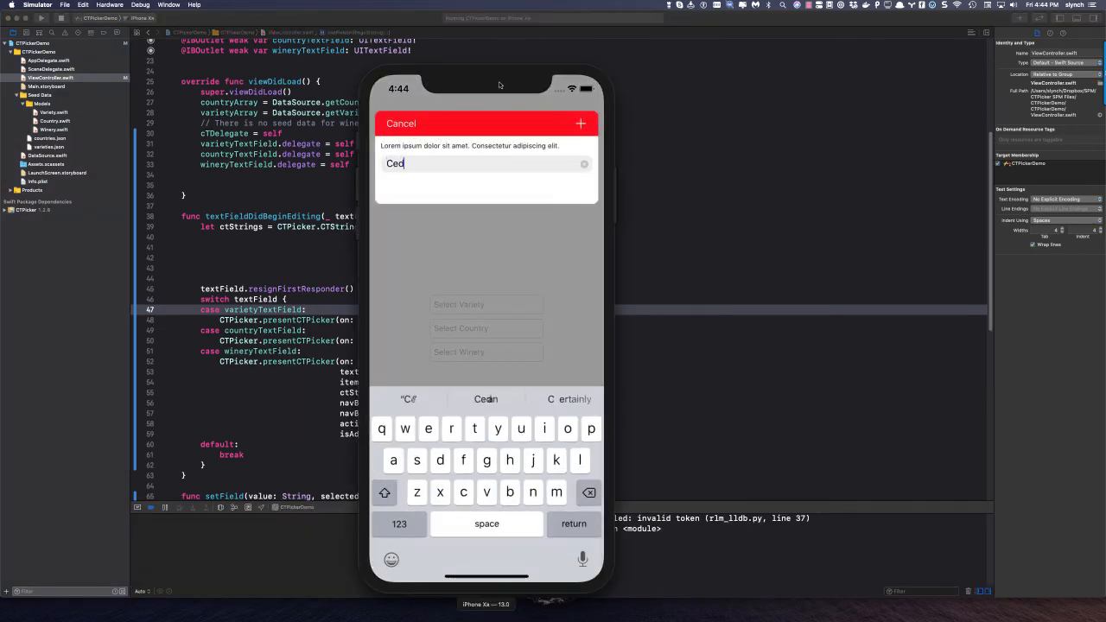
text(ar Creek)
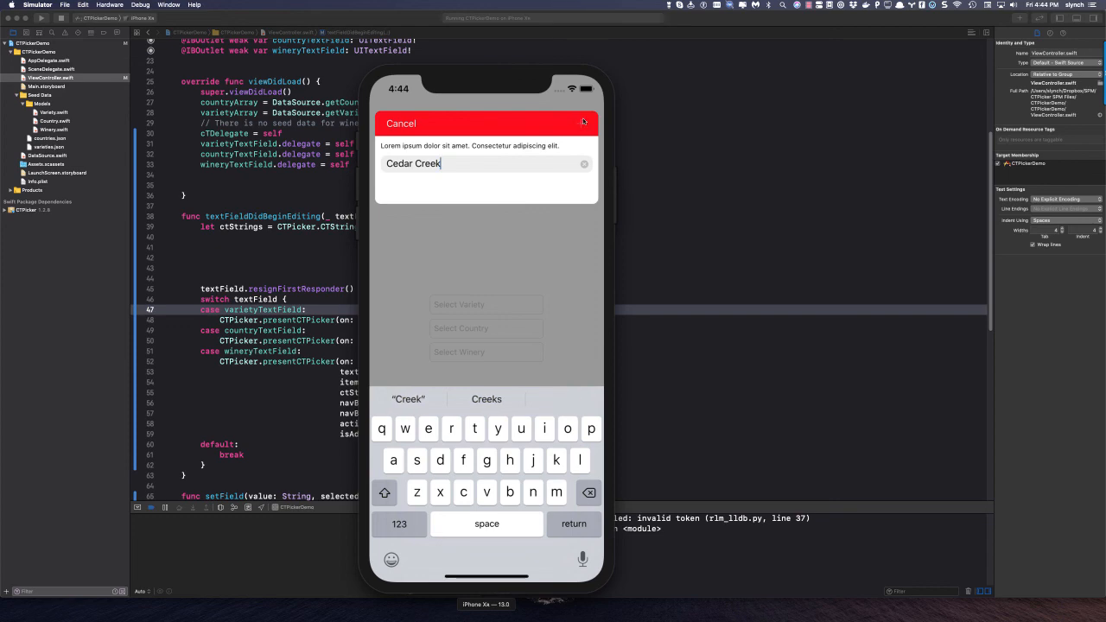
click(581, 124)
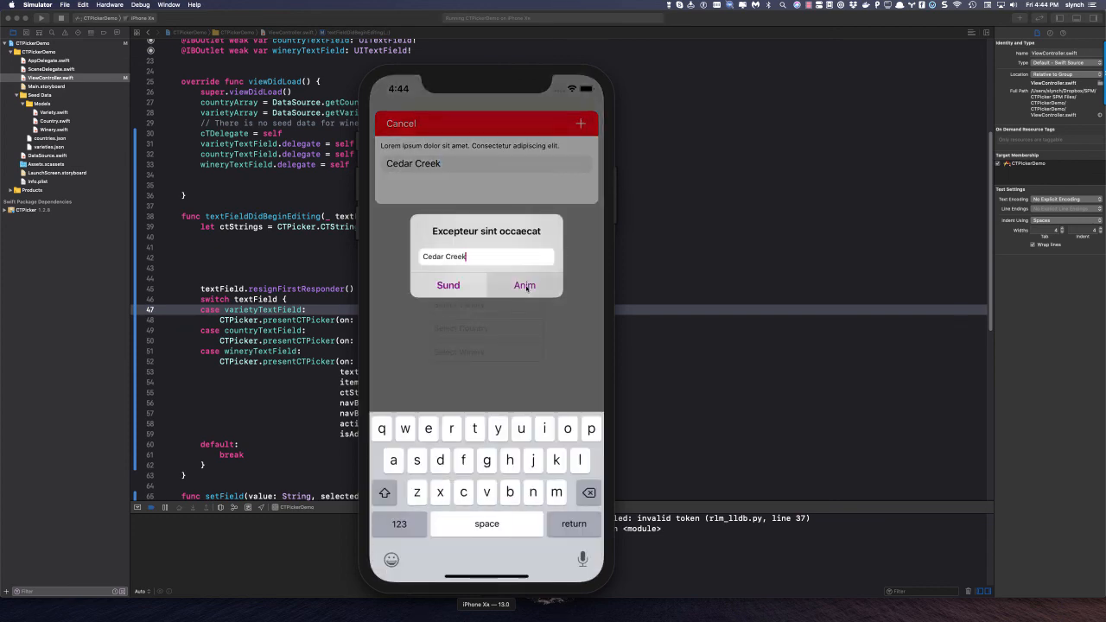
click(448, 285)
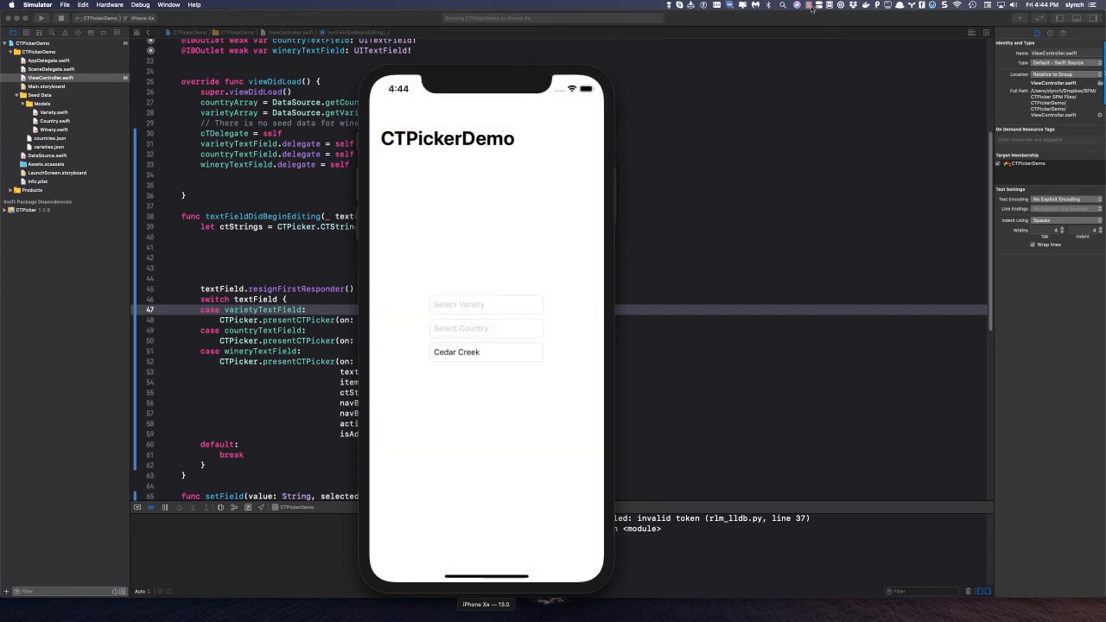